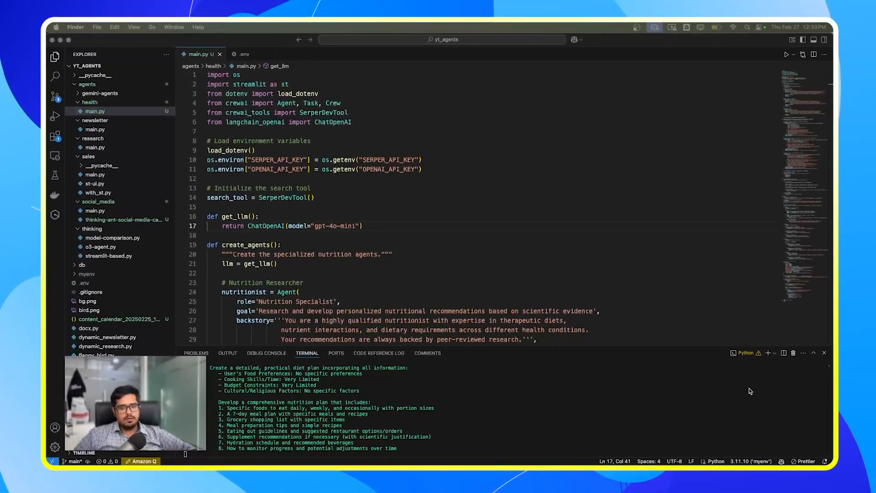
mouse_move(177, 228)
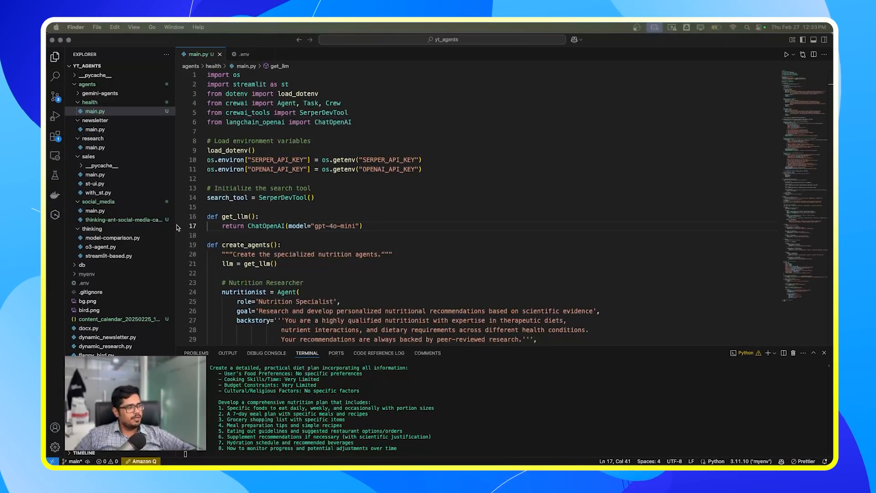
mouse_move(376, 274)
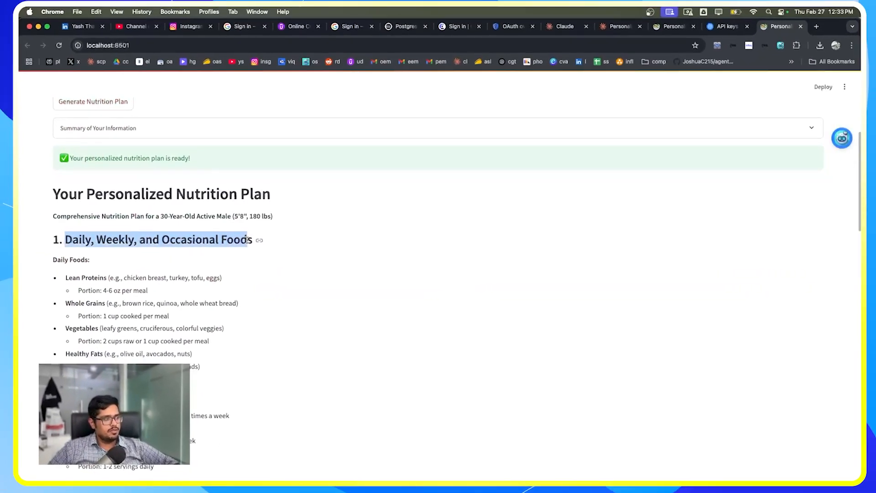
Step: Scroll to the top of the plan and move through Preferences & Lifestyle to Health Details
scroll(up, 3)
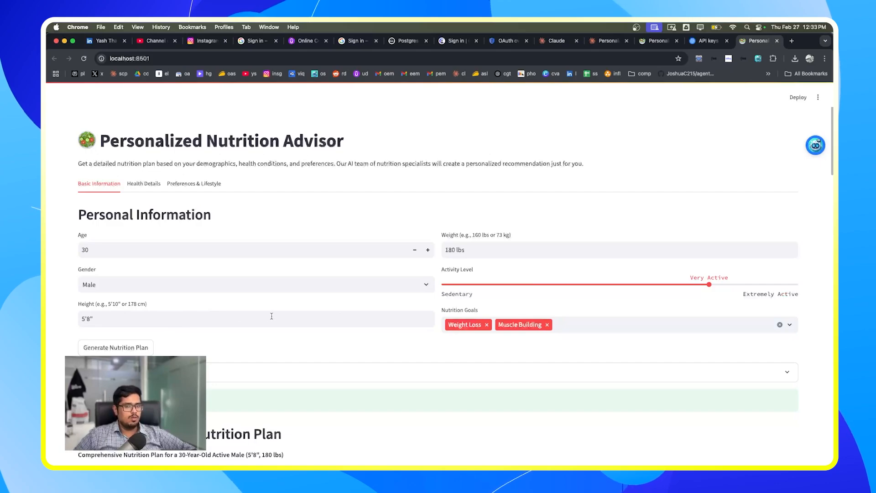
mouse_move(261, 317)
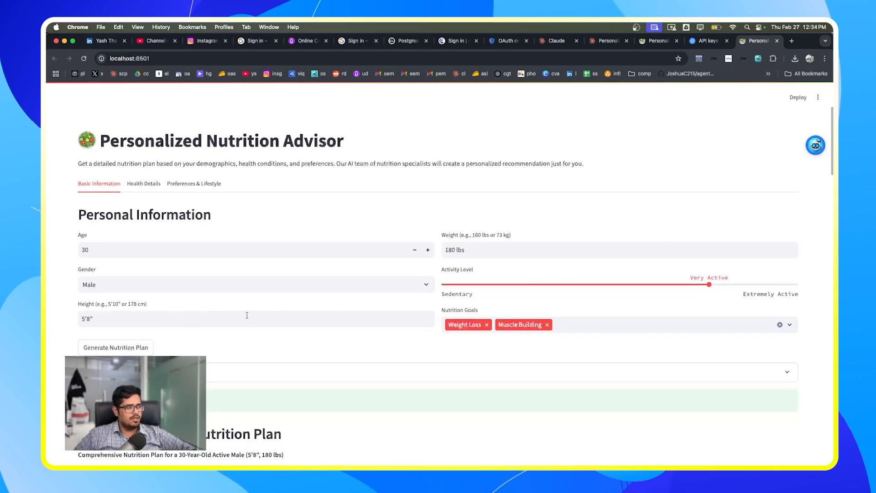
click(194, 184)
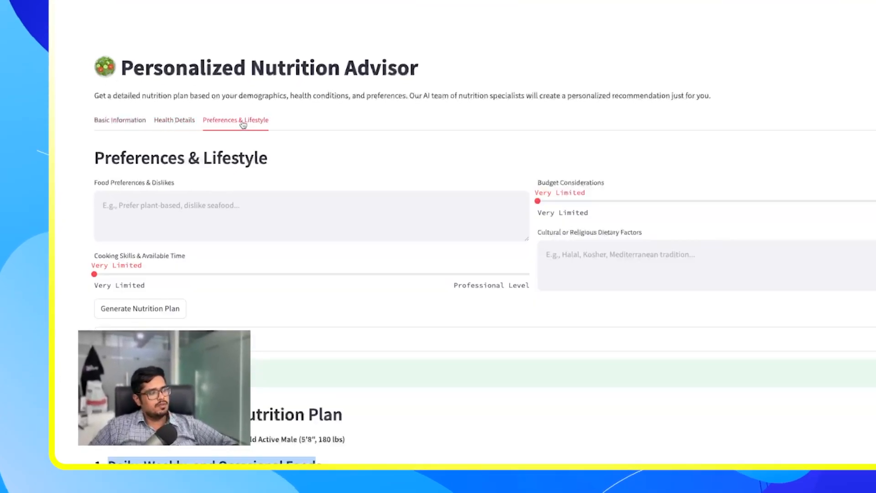
click(174, 119)
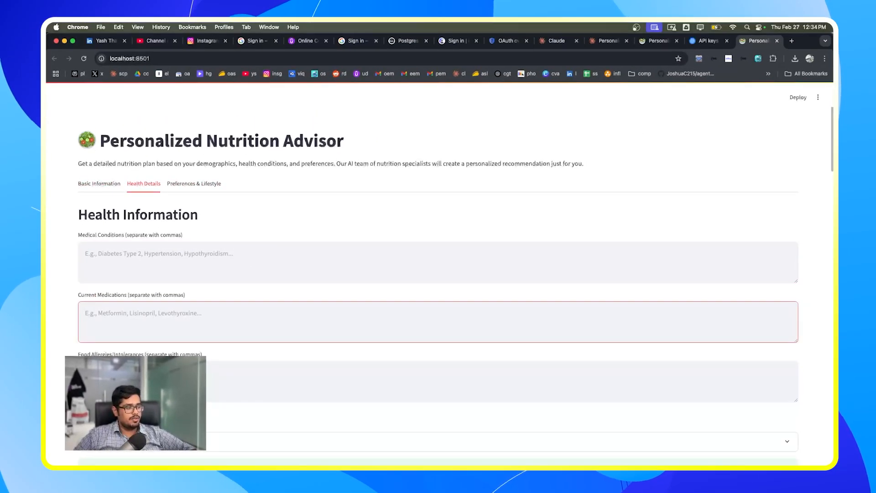
Step: Enter 'vegetarian that consumes egg' as the food preference
click(194, 184)
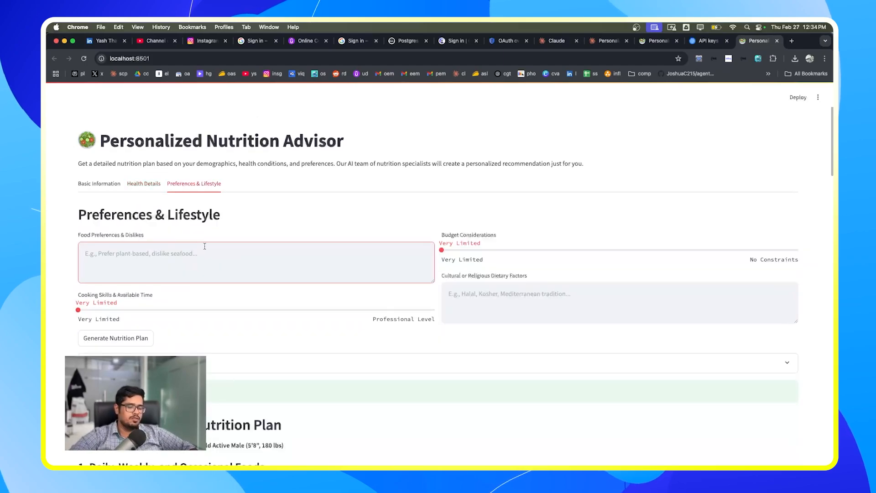
text(vegeterian)
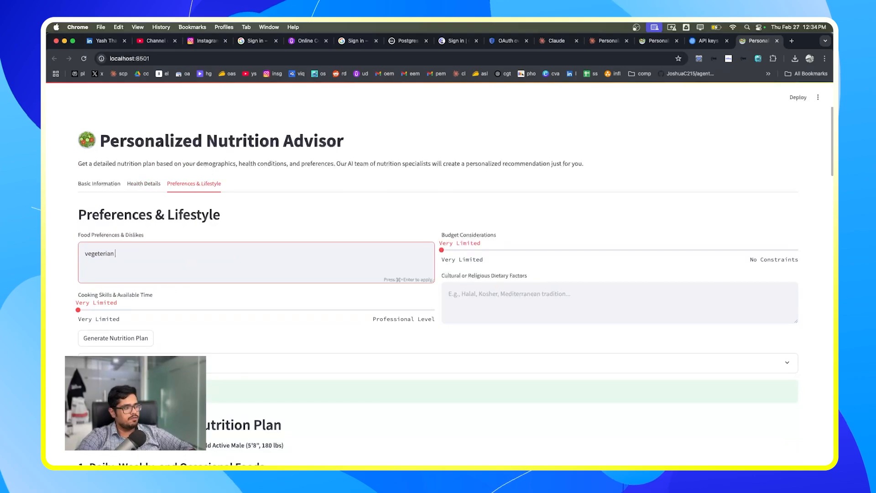
text(wi)
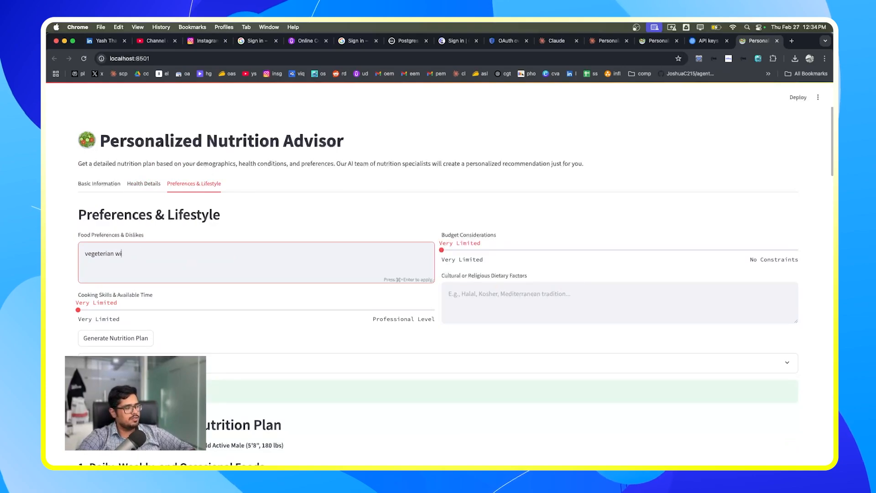
text(that consumes e)
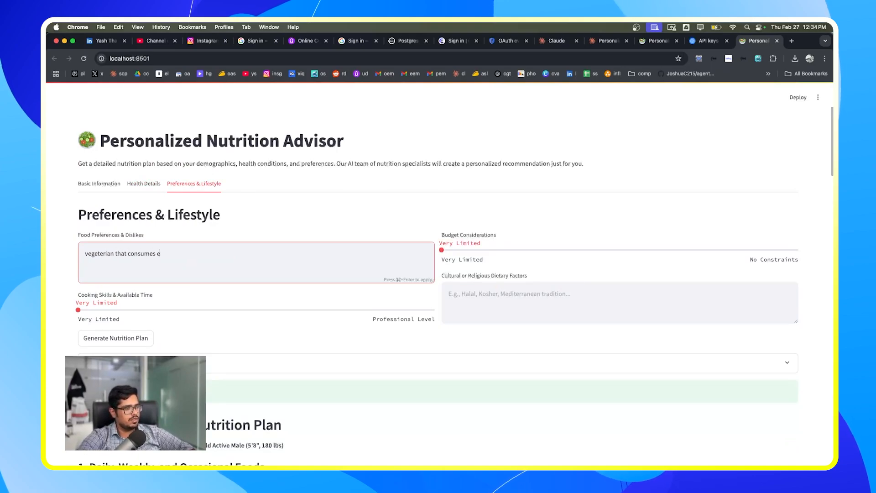
text(gg)
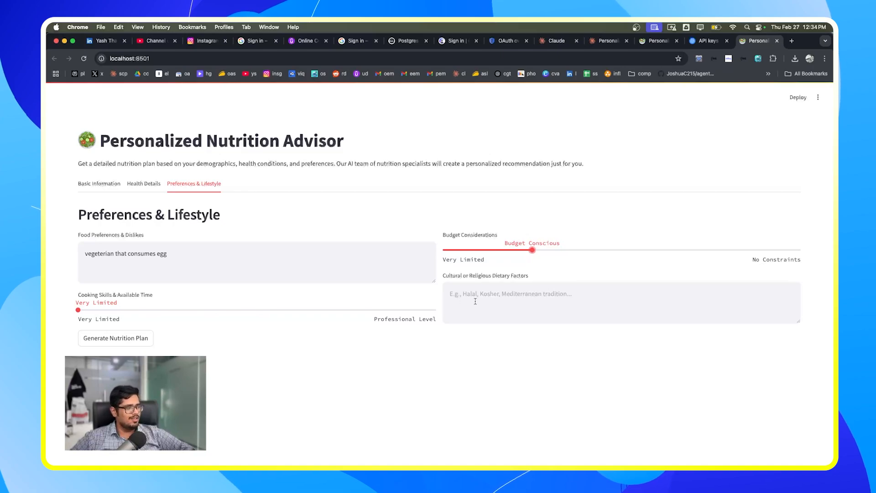
Step: Add the cultural note 'Vegetarian, but consume eggs and' and generate a new plan
click(615, 303)
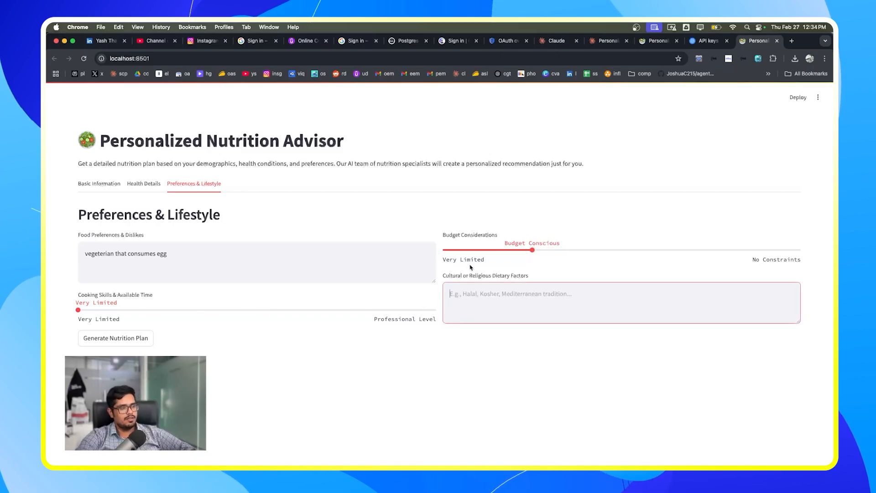
text(Vegeterian, but)
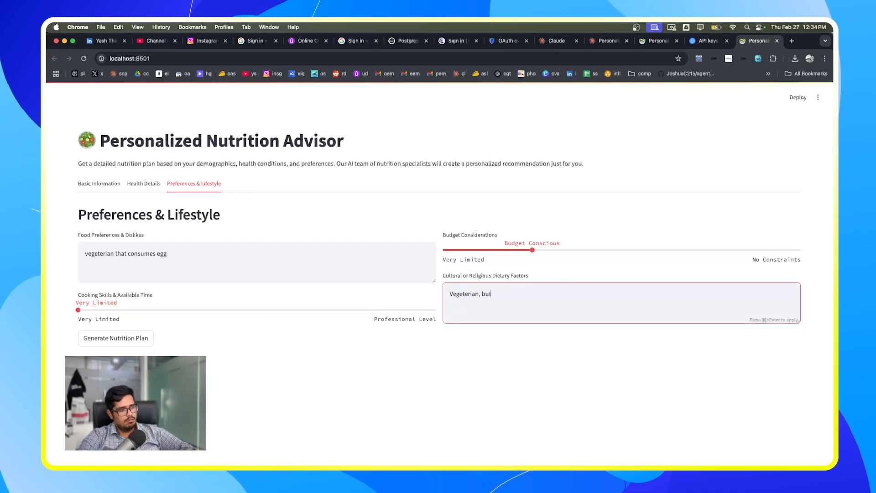
text(consume eggs and)
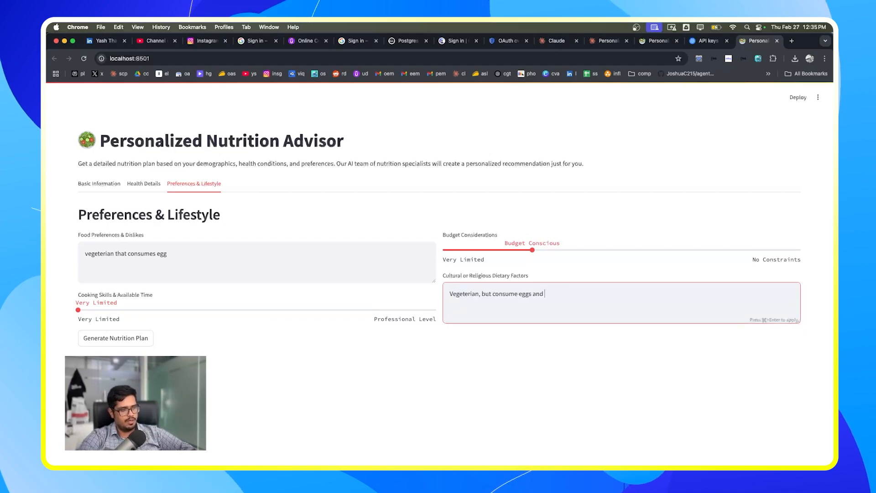
click(144, 183)
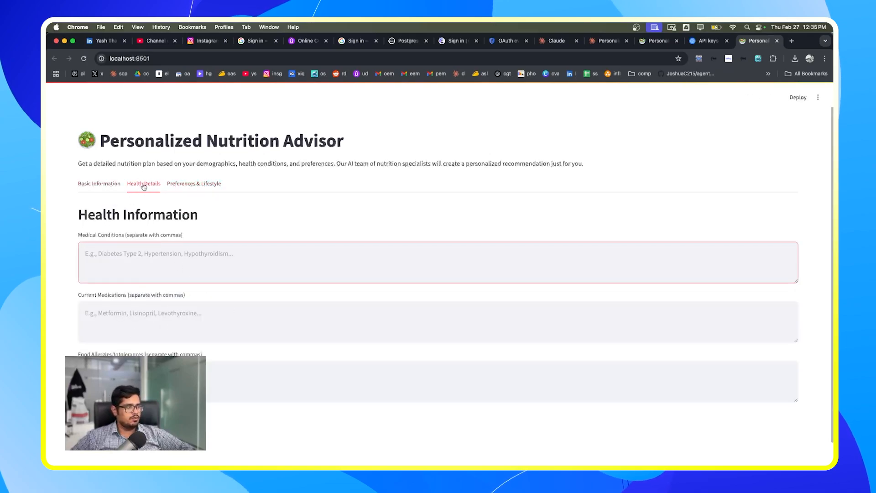
click(115, 347)
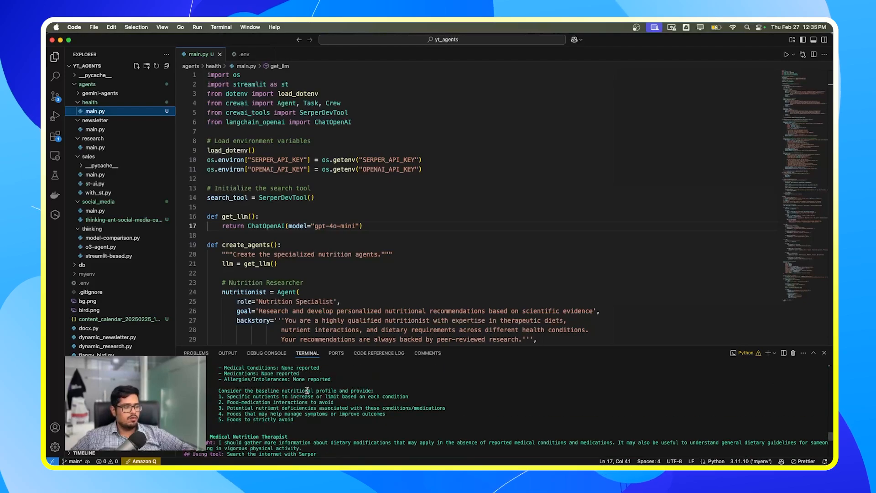
scroll(down, 3)
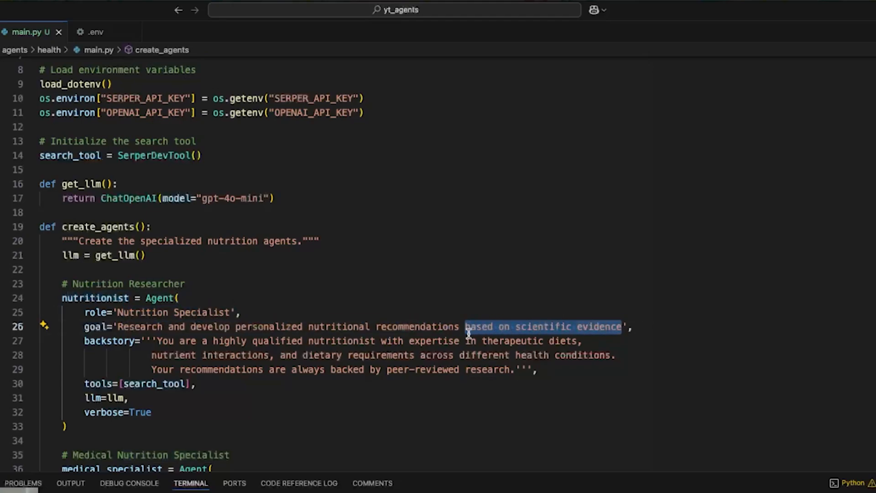
scroll(down, 3)
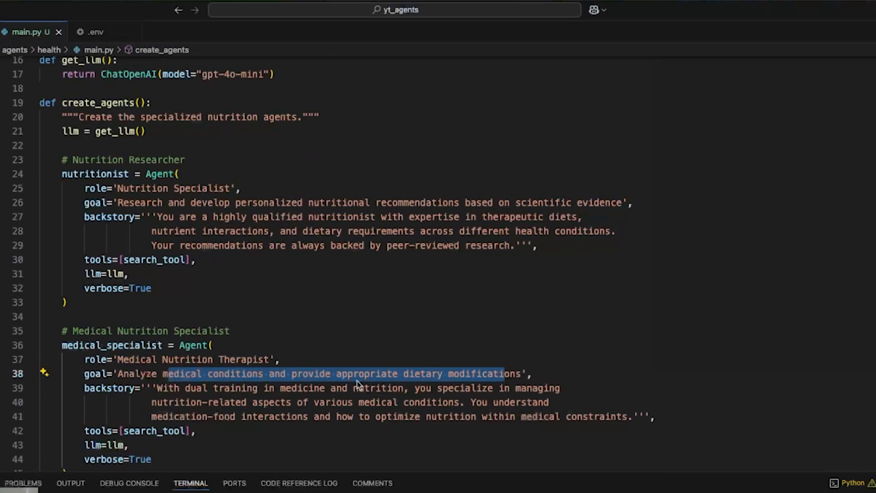
scroll(down, 3)
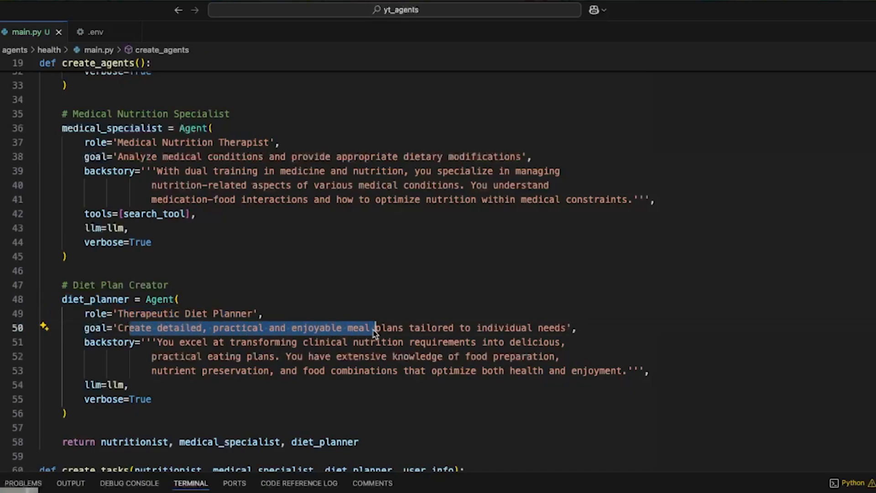
scroll(down, 3)
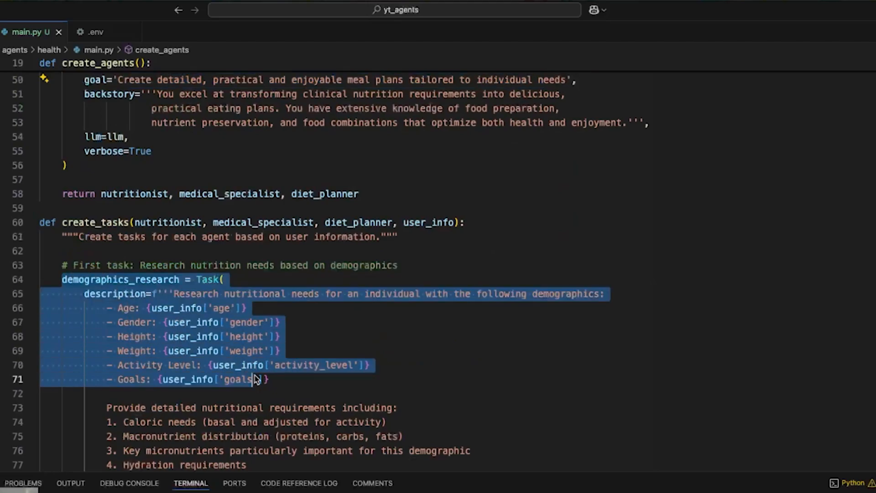
scroll(down, 3)
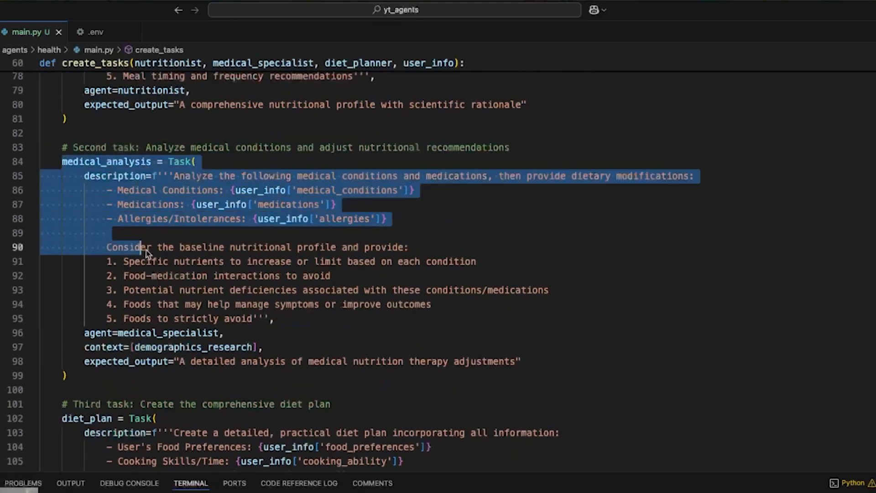
scroll(down, 3)
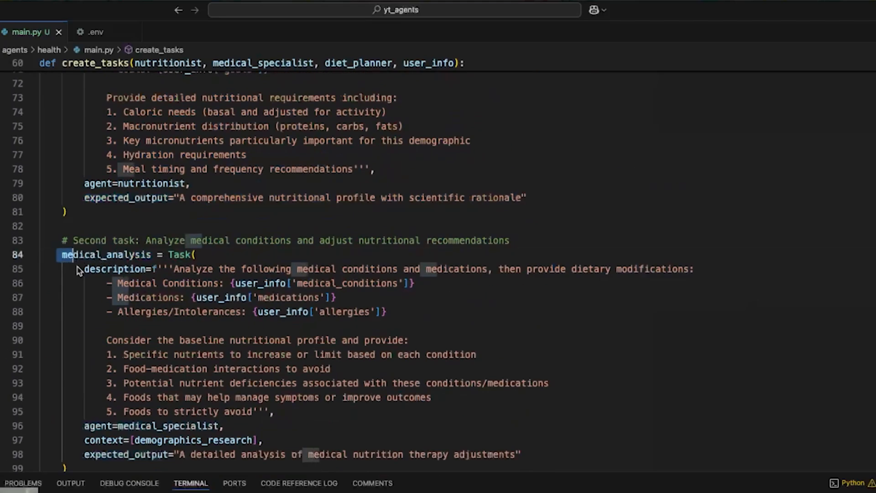
scroll(down, 3)
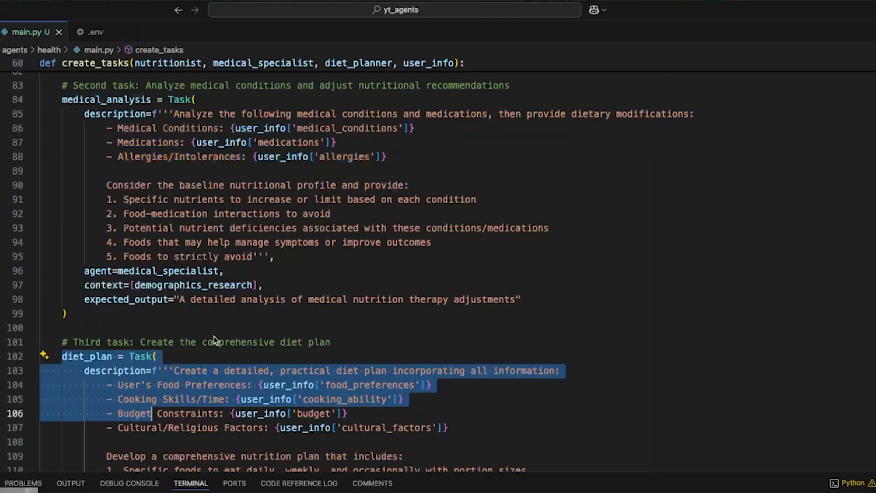
scroll(down, 3)
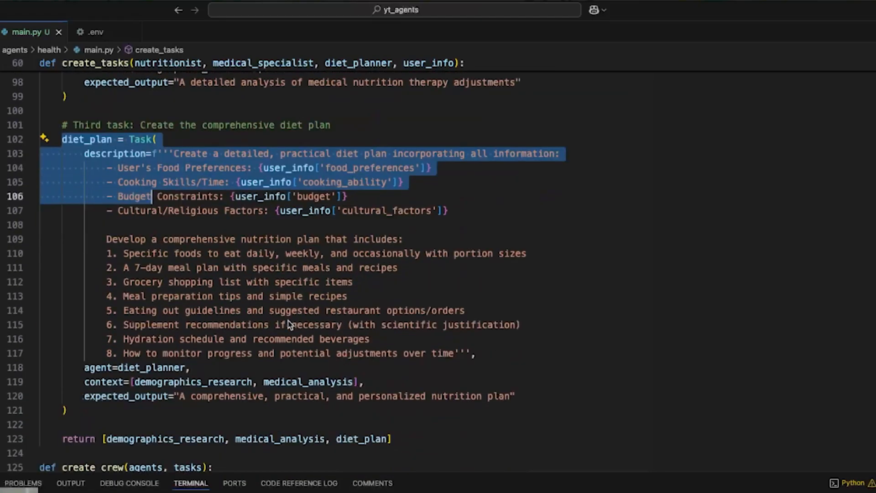
scroll(up, 3)
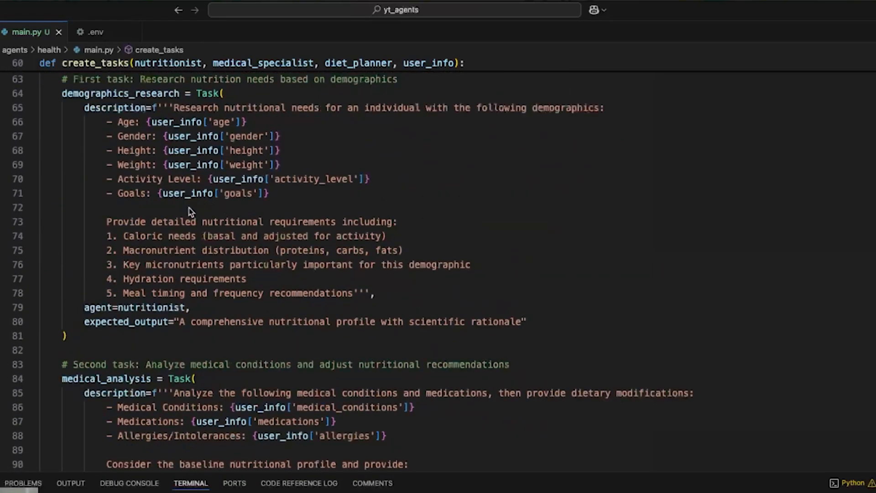
mouse_move(187, 359)
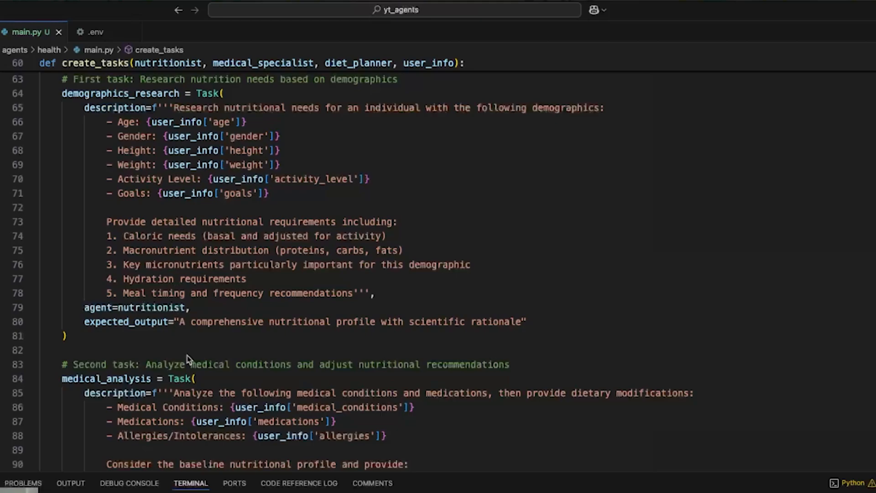
scroll(down, 3)
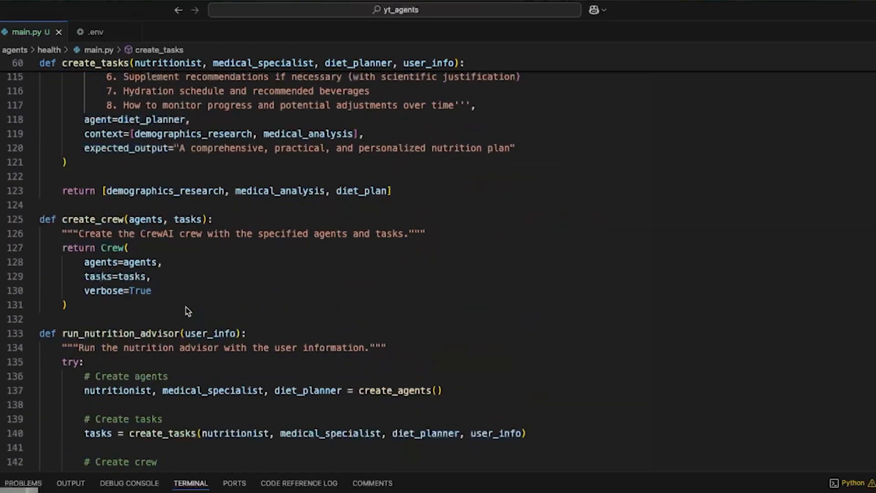
mouse_move(101, 261)
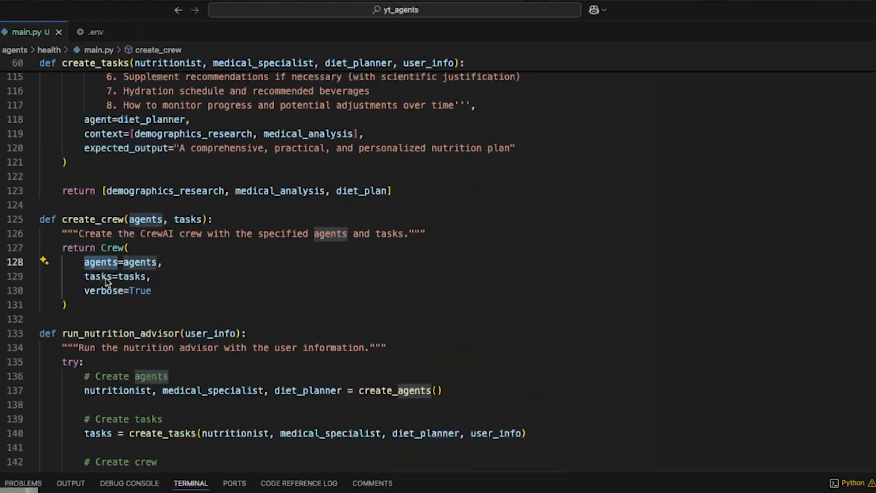
scroll(down, 3)
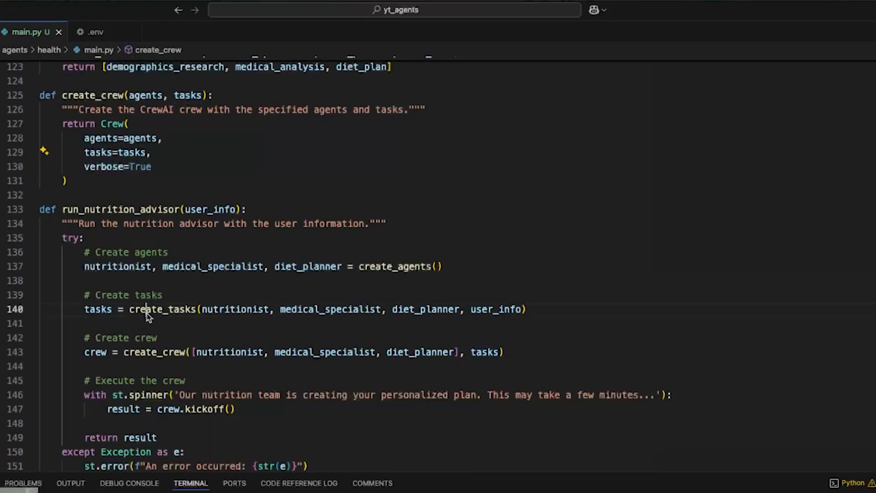
scroll(down, 3)
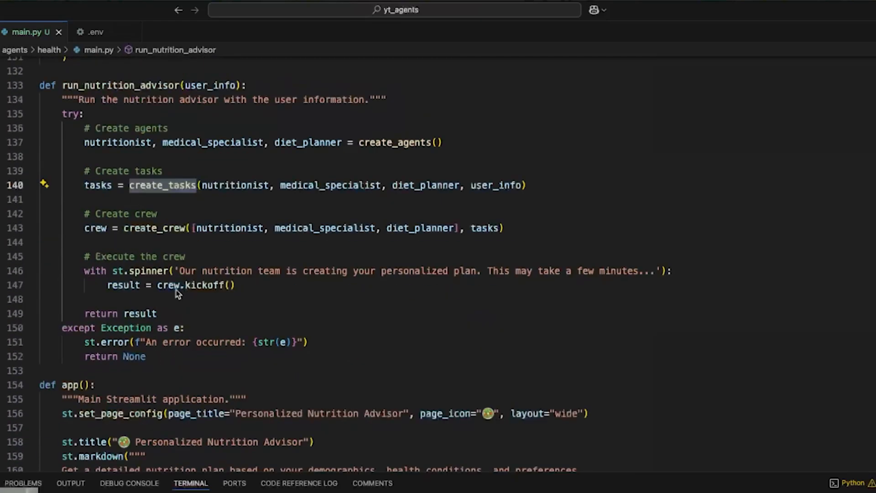
scroll(down, 3)
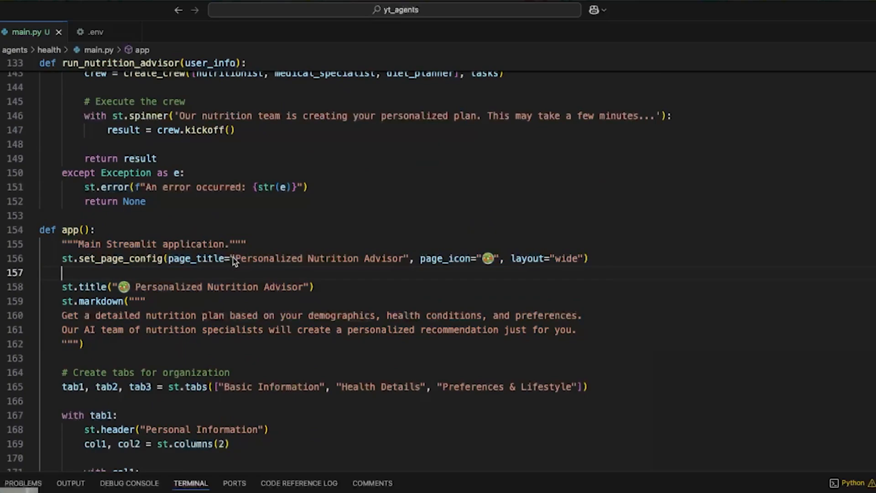
double_click(319, 258)
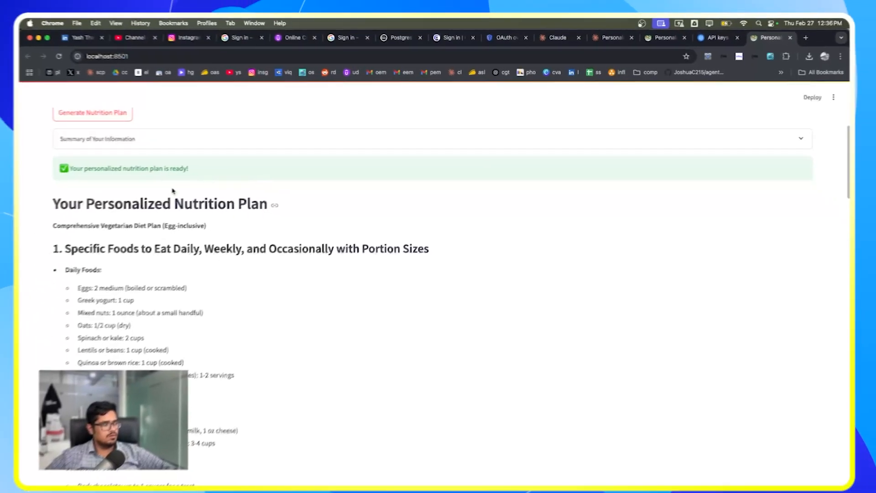
scroll(up, 3)
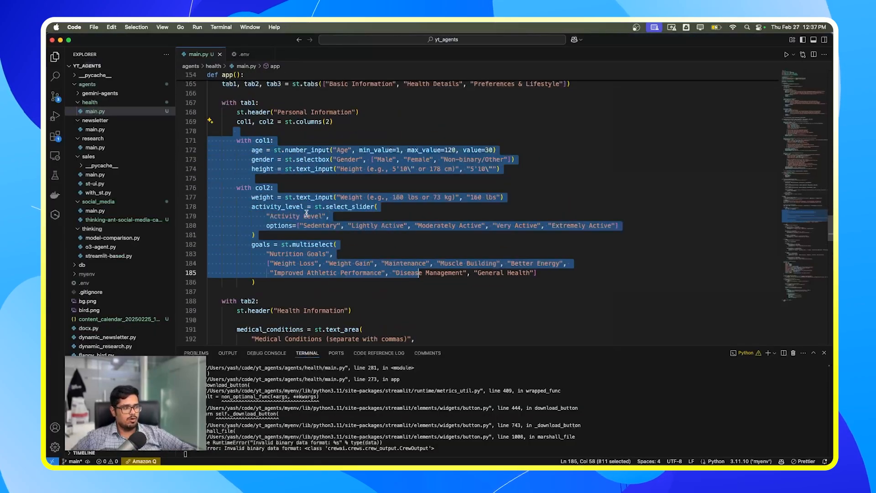
scroll(down, 3)
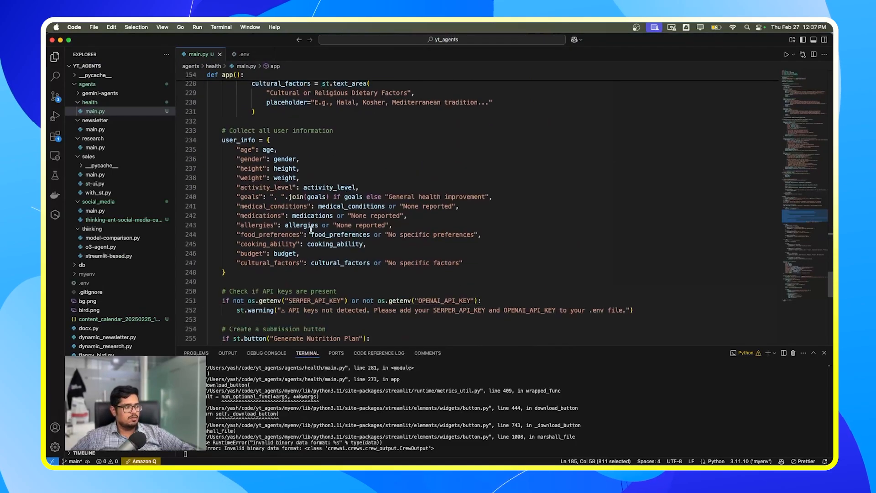
click(249, 273)
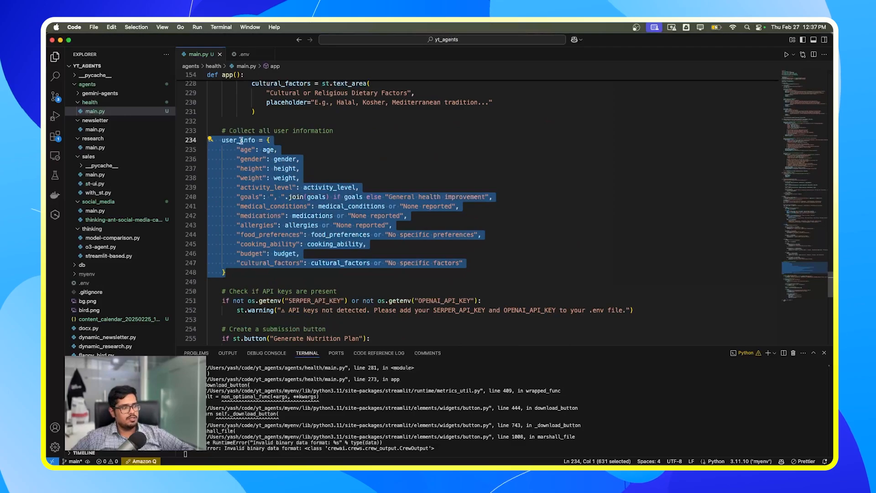
mouse_move(260, 183)
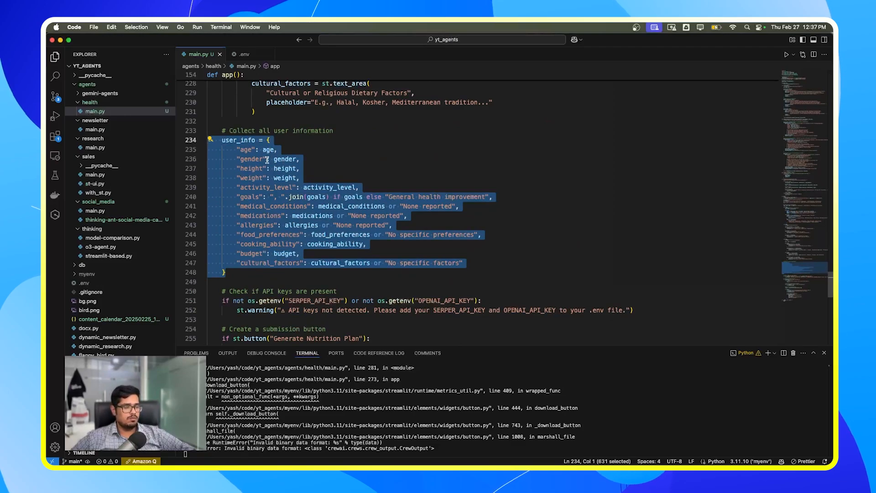
scroll(up, 3)
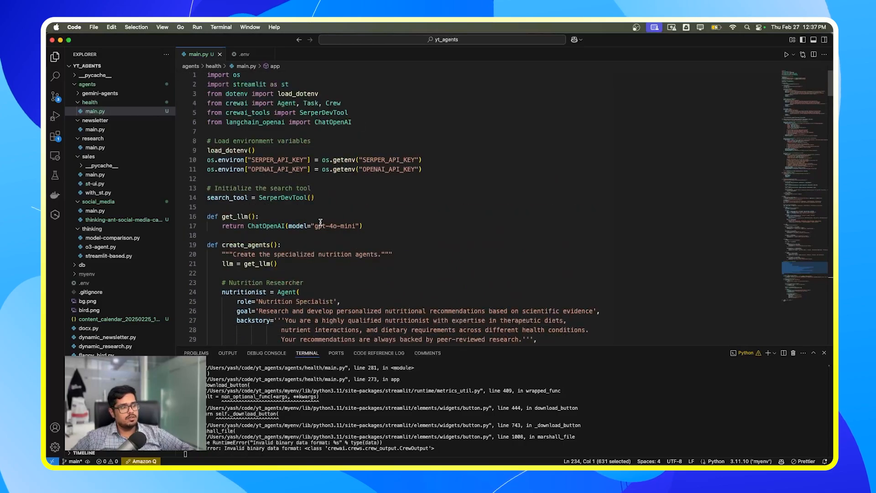
scroll(down, 3)
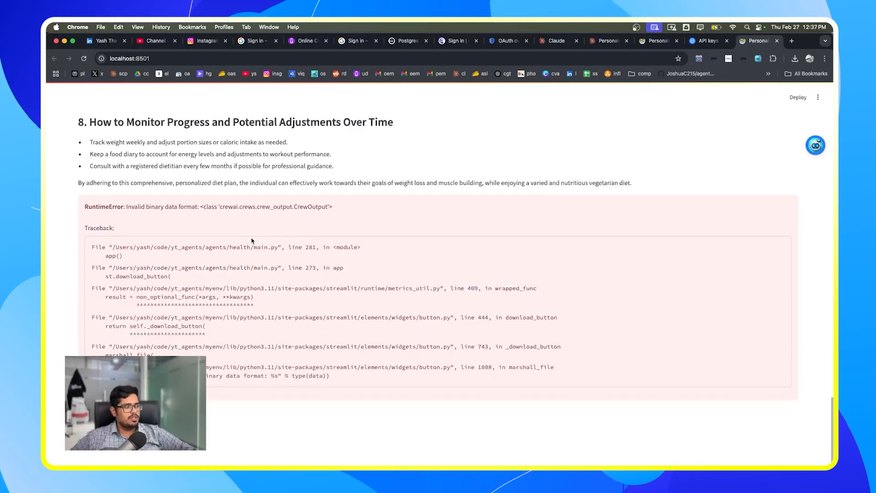
scroll(up, 3)
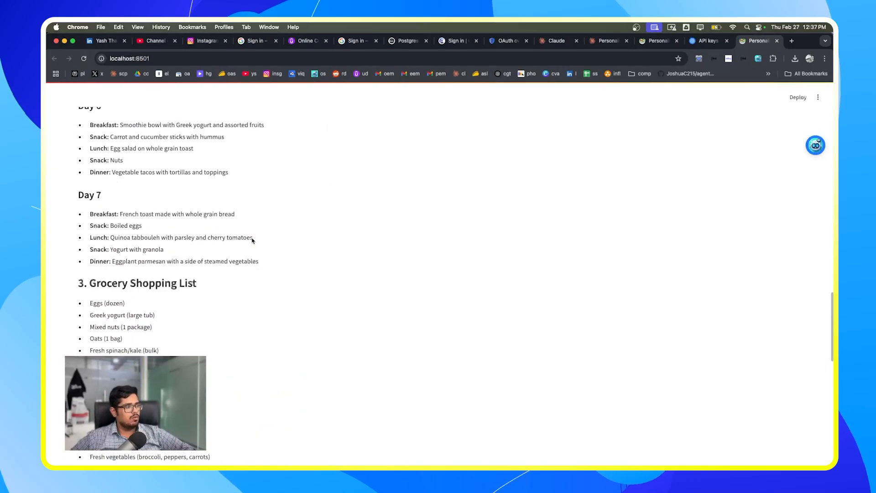
scroll(up, 3)
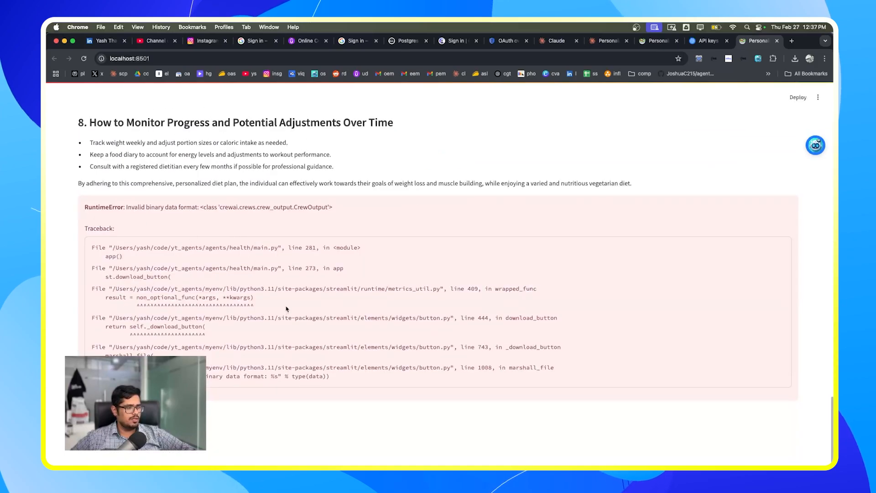
scroll(up, 3)
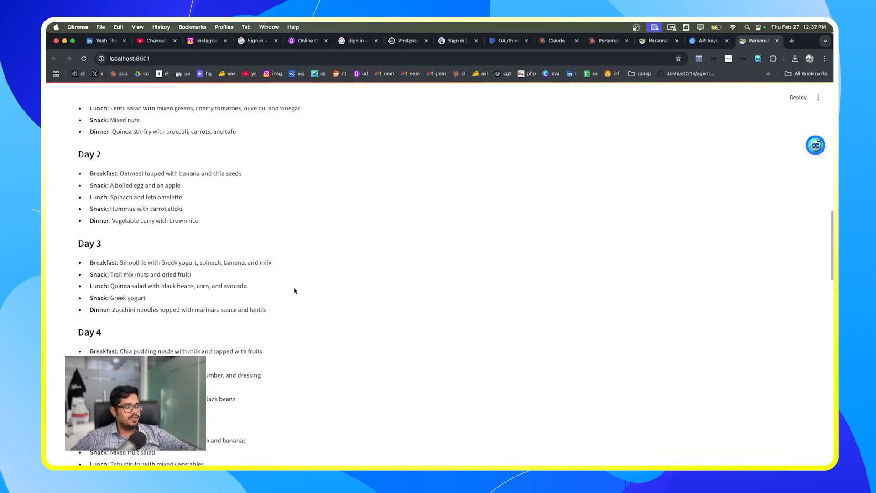
scroll(up, 3)
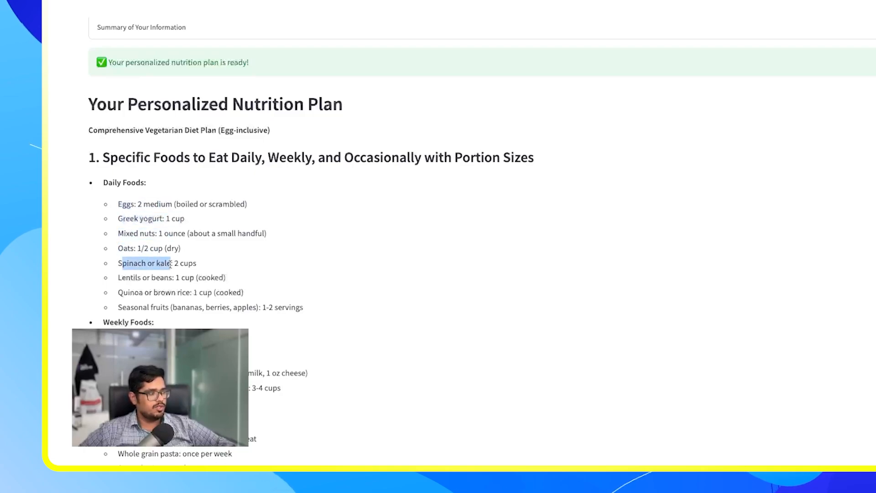
scroll(down, 3)
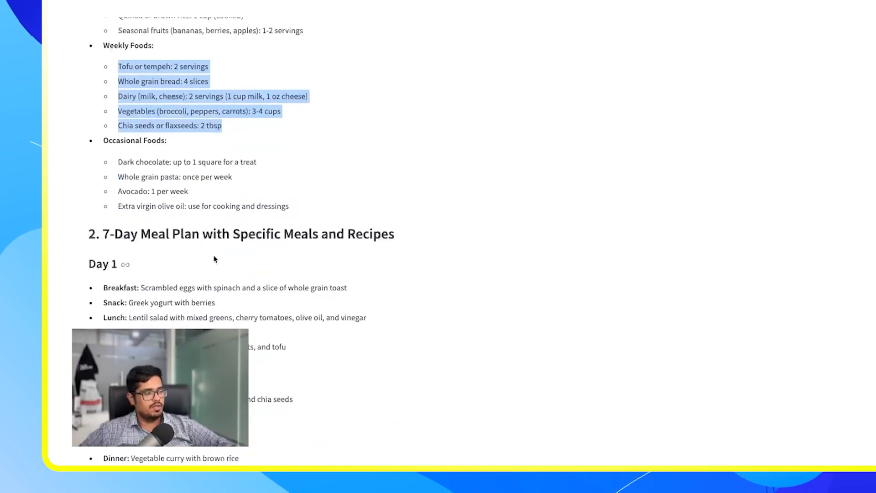
mouse_move(133, 250)
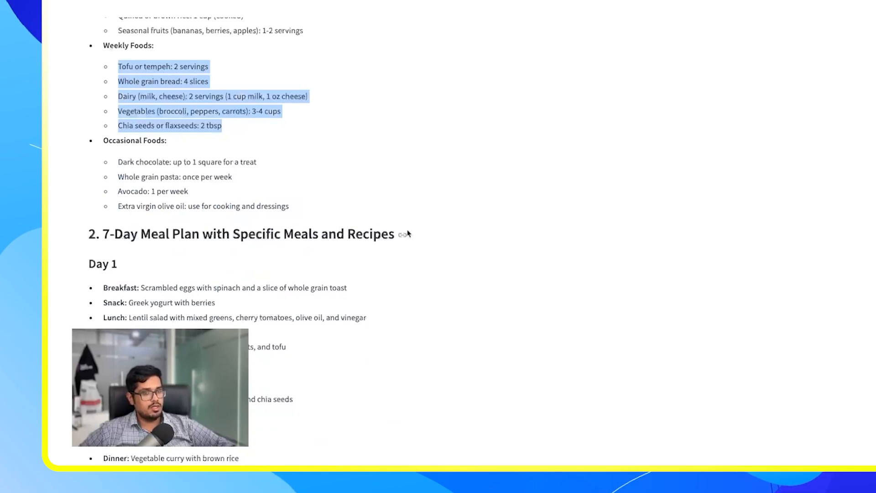
Step: Append 'we're based in India, so keep availability in mind' to the cultural note and regenerate
scroll(up, 3)
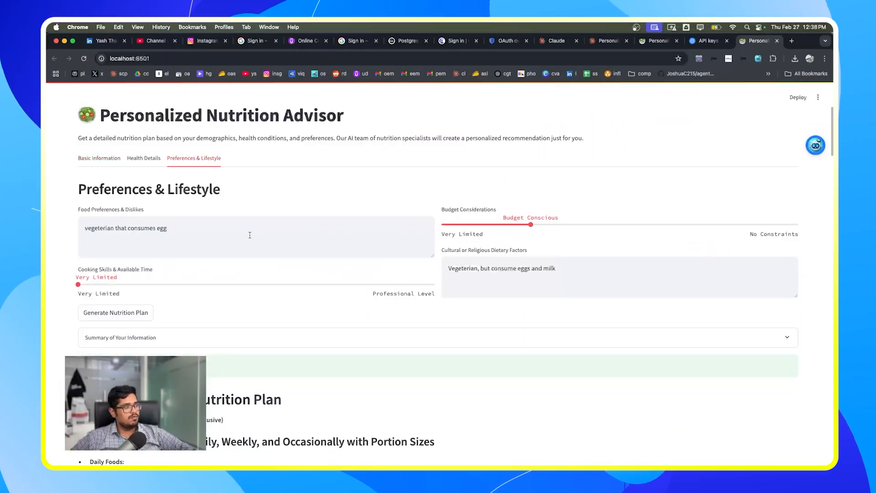
click(570, 264)
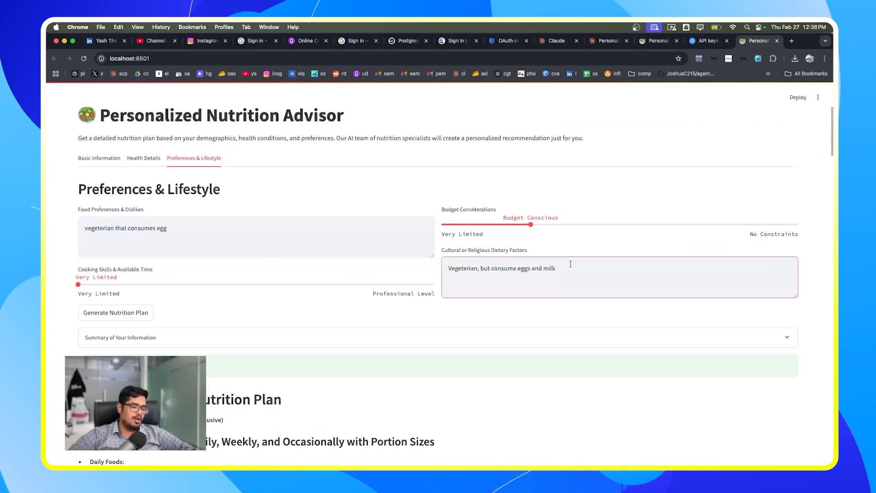
text(, we're based in indi)
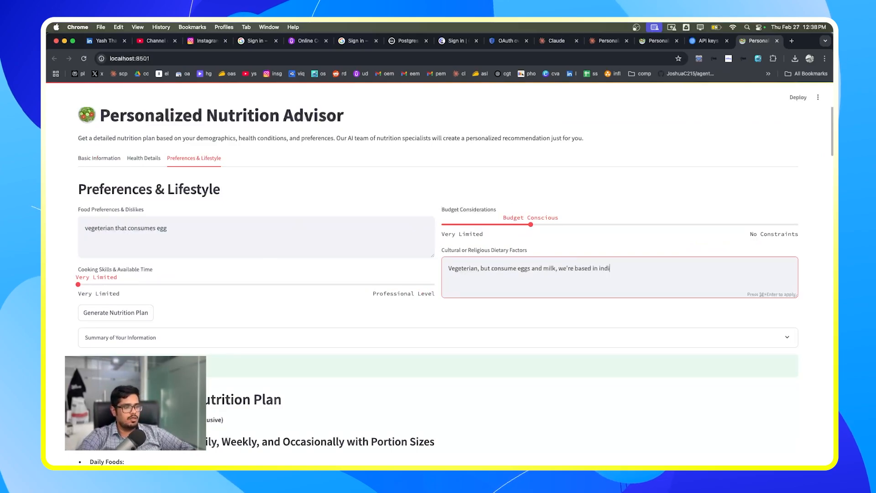
text(a, so make sure)
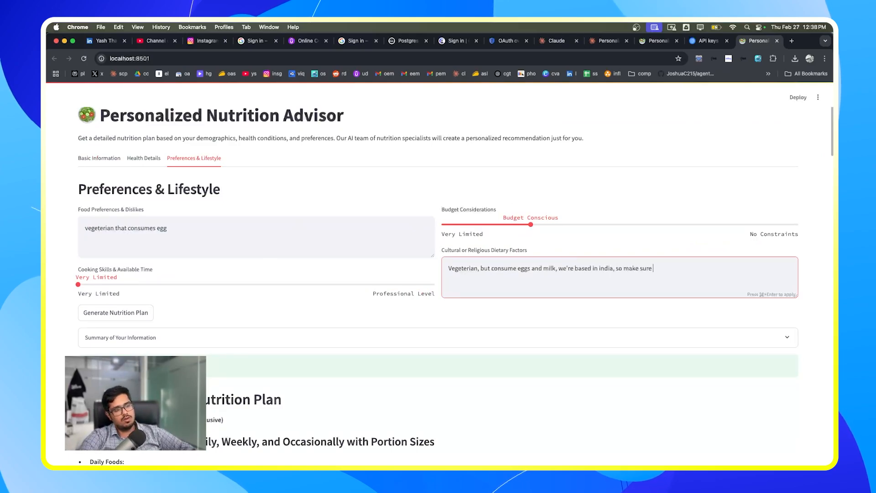
text(you keep that availa)
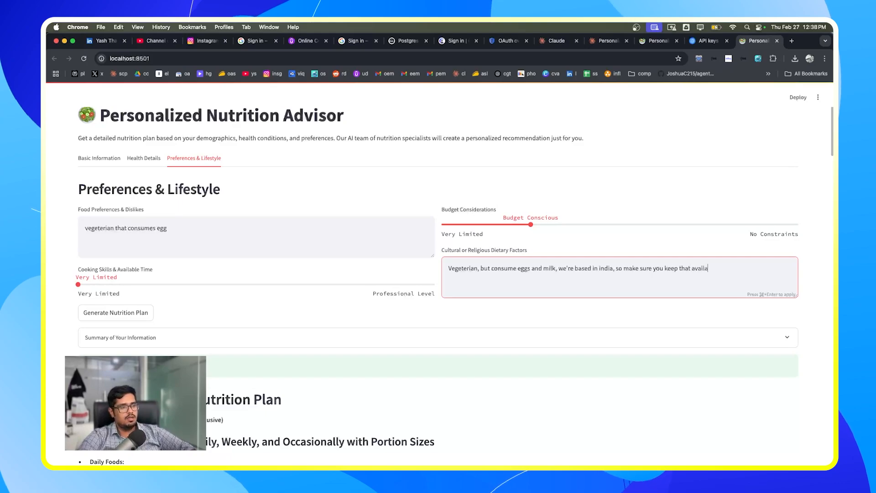
text(bility in mind.)
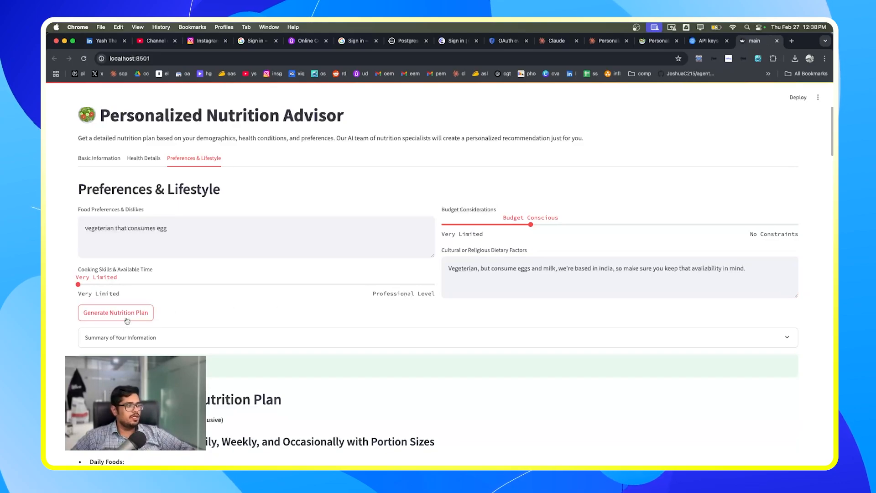
click(115, 312)
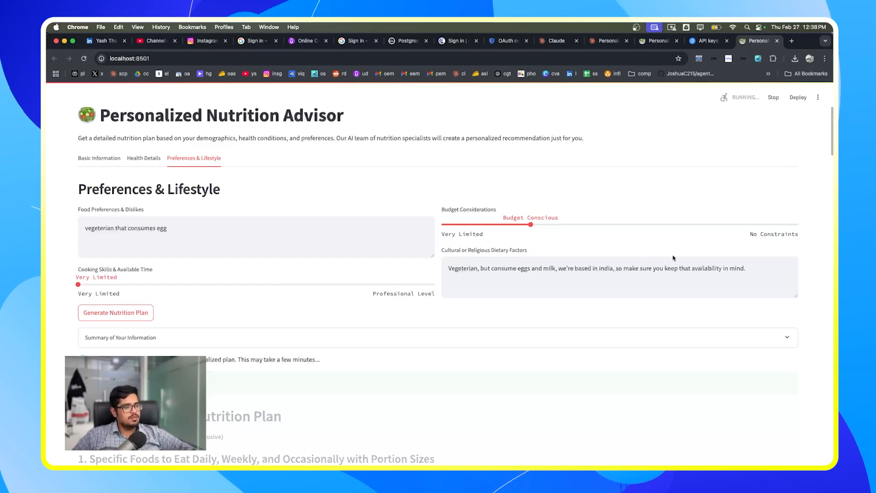
Step: Review the terminal log of the diet-plan task carrying the India-based cultural note
double_click(587, 269)
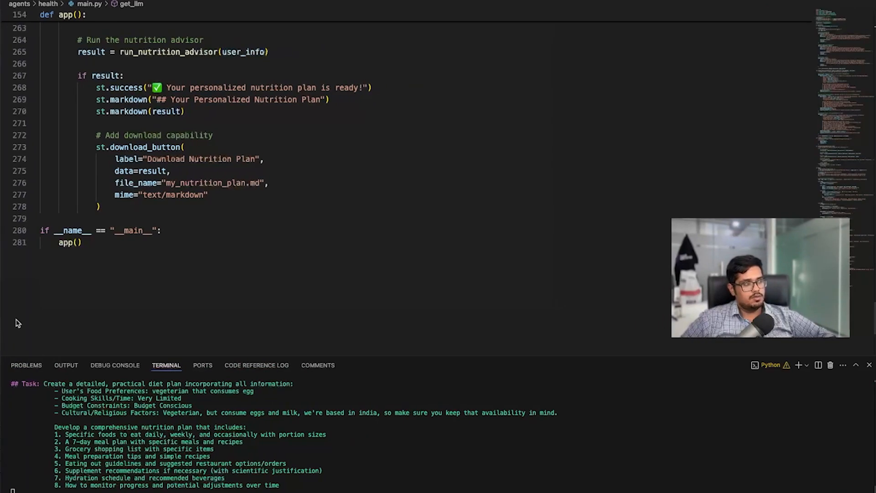
mouse_move(295, 291)
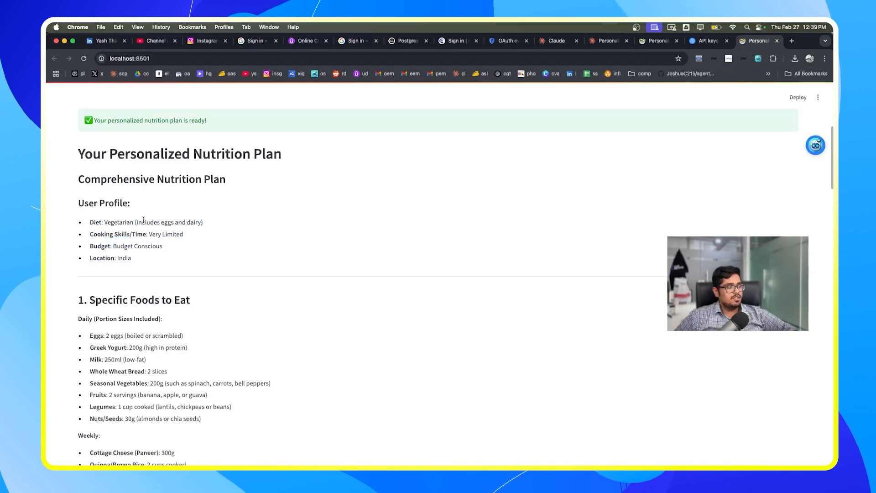
mouse_move(132, 261)
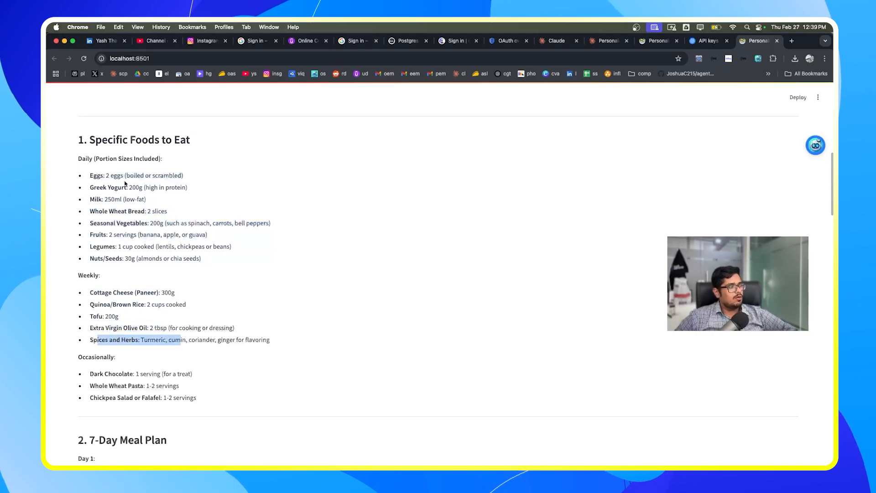
Step: Scroll through the regenerated 7-Day Meal Plan, highlighting the Day 1 lunch suggestion
scroll(down, 3)
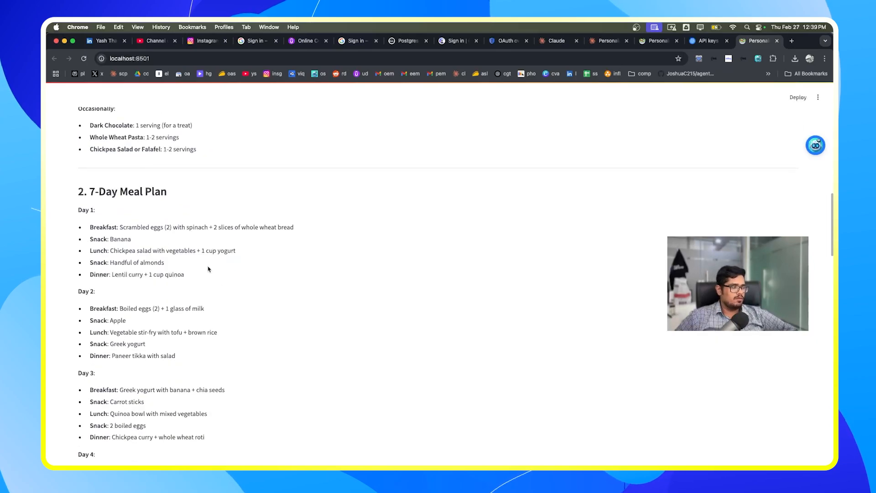
mouse_move(195, 274)
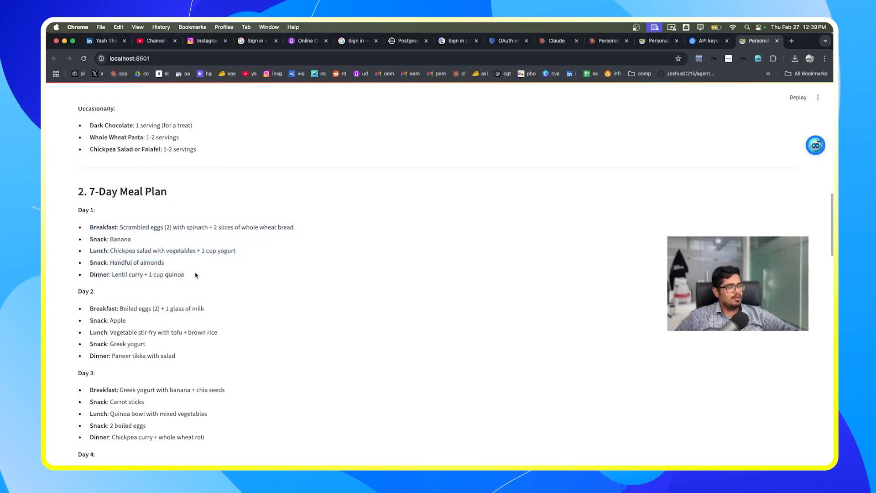
double_click(119, 239)
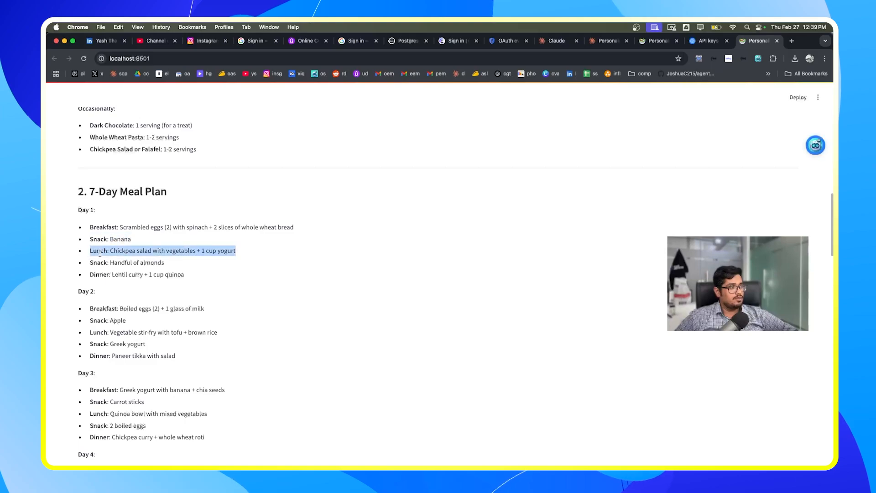
scroll(down, 3)
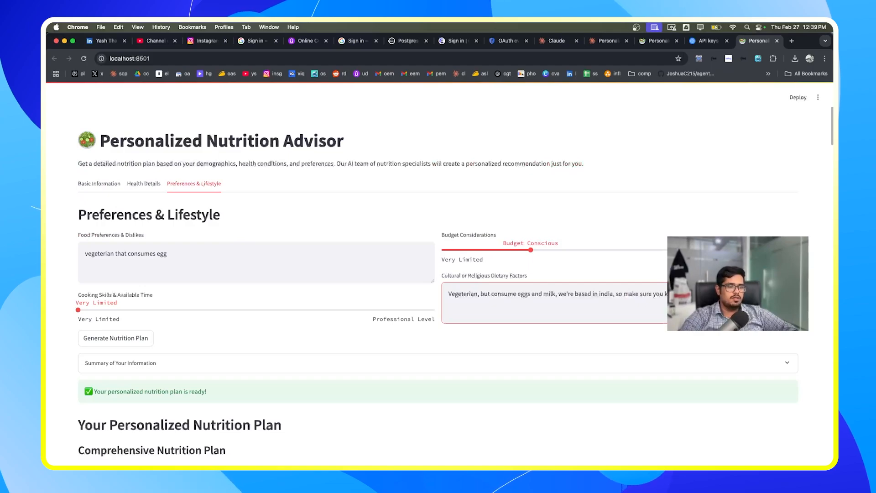
Step: Append a preference for eating sandwiches and liking dark chocolate to the food preferences
text(sandwitches)
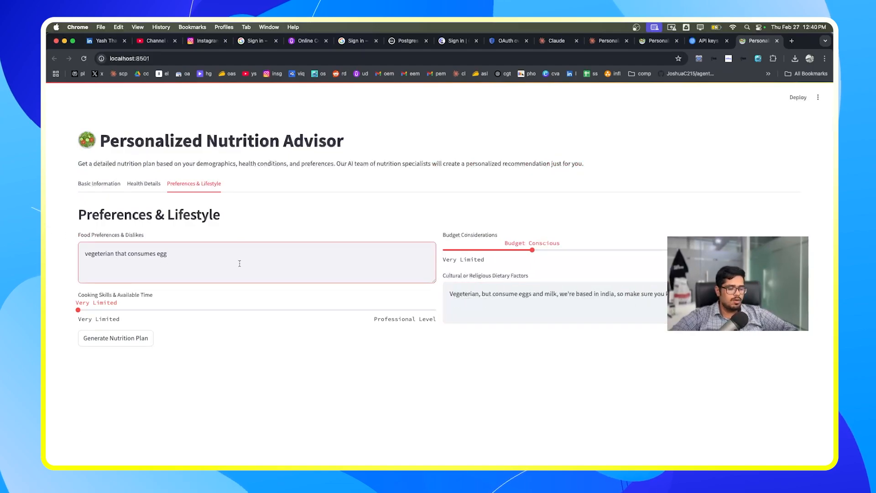
text(, I prefer eating sandwitches , i like dark cho)
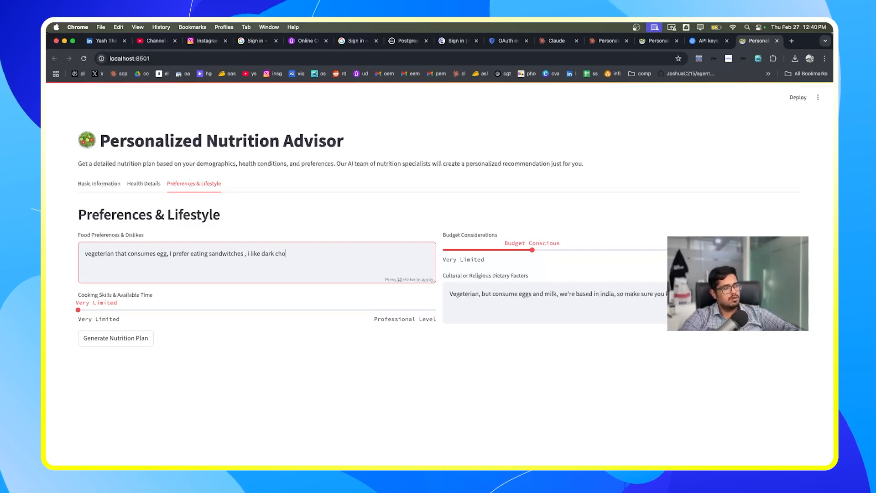
text(colate)
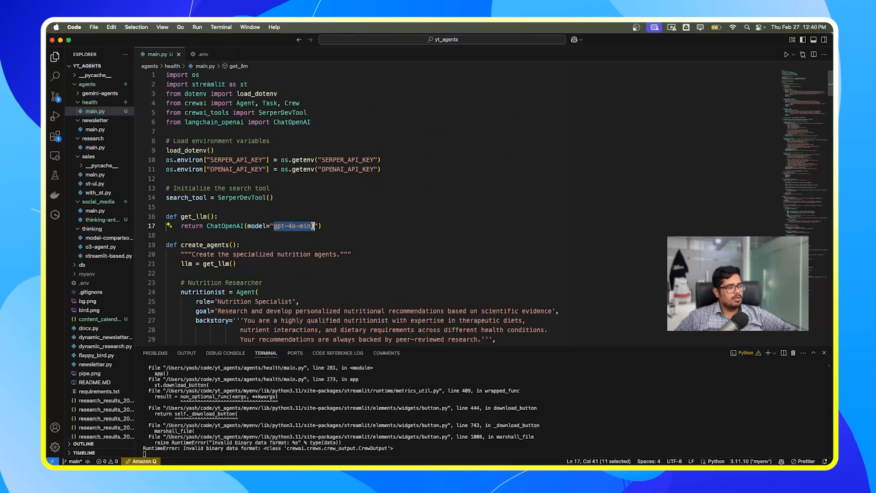
Step: Replace the 'gpt-4o-mini' model in the ChatOpenAI call with 'o1-mini'
text(o1-mini", engine="davinci-codex)
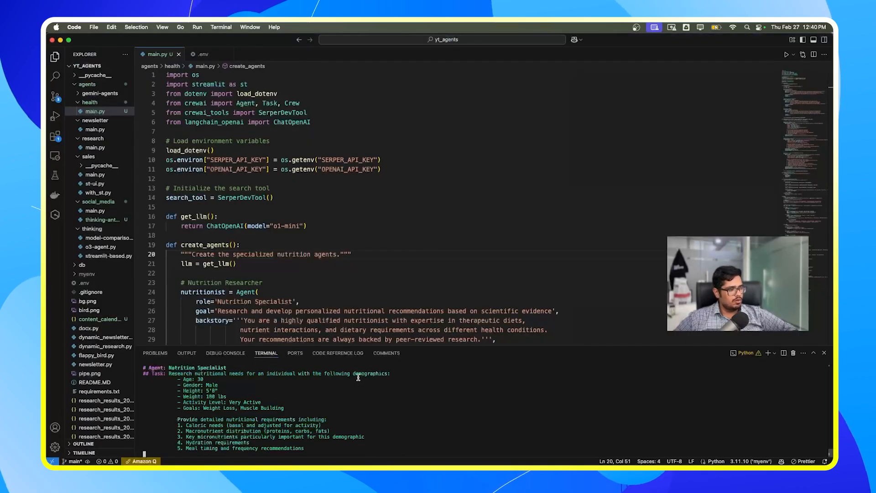
double_click(285, 226)
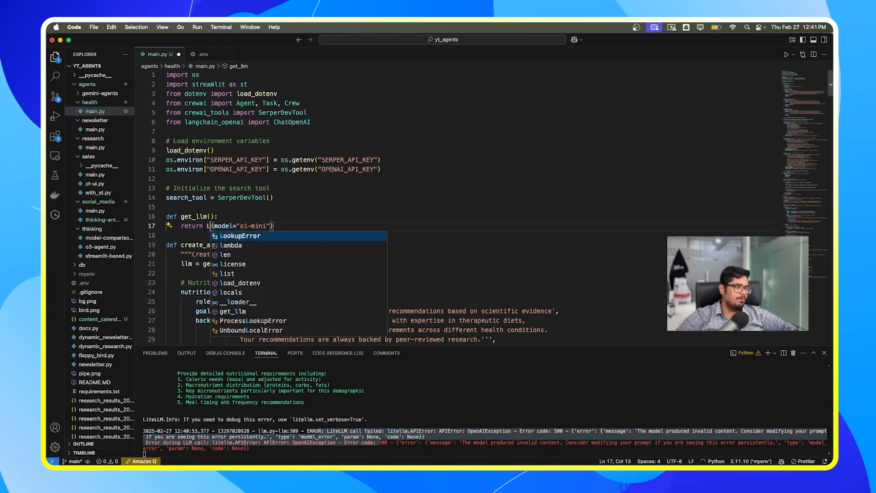
Step: Swap ChatOpenAI for CrewAI's LLM and set the model to 'openai/o1-mini'
text(LLM)
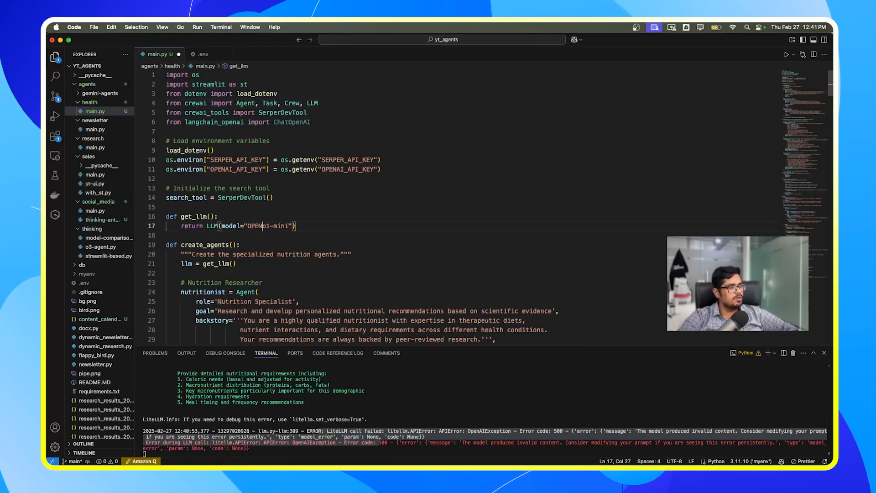
text(openai/o1-mini)
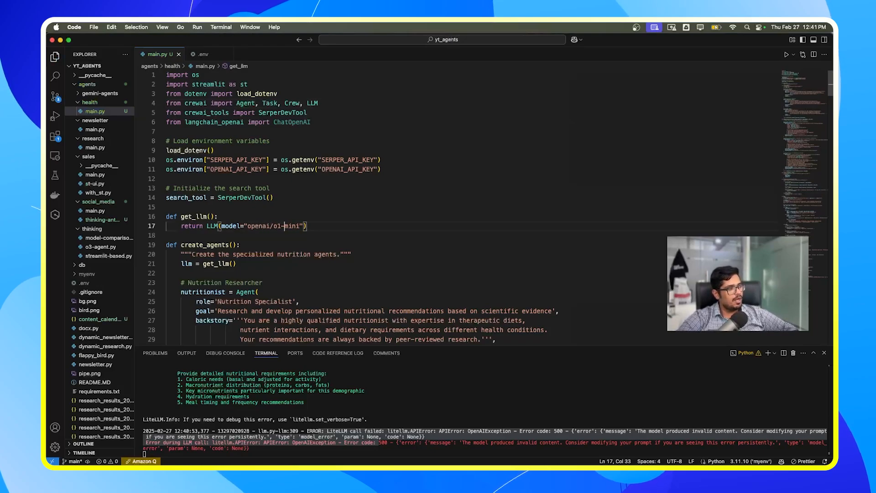
double_click(291, 226)
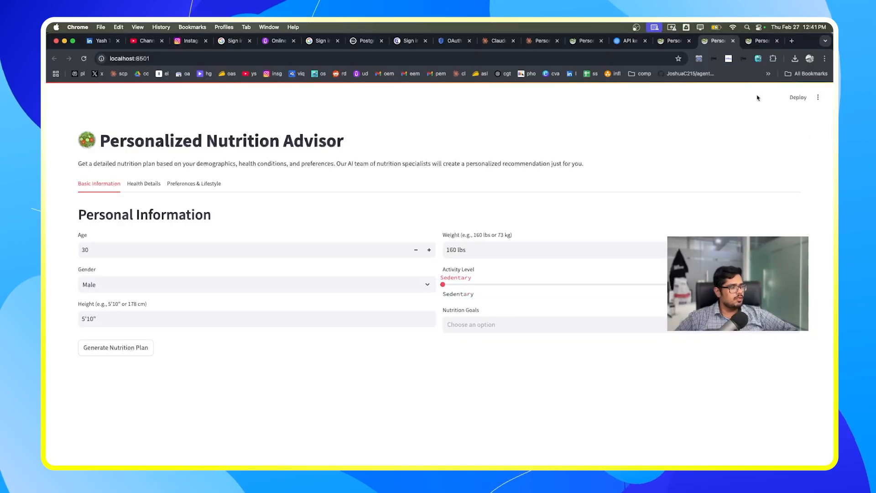
Step: Generate with default details, then enter dark chocolate, sandwich and India food-availability preferences
click(116, 347)
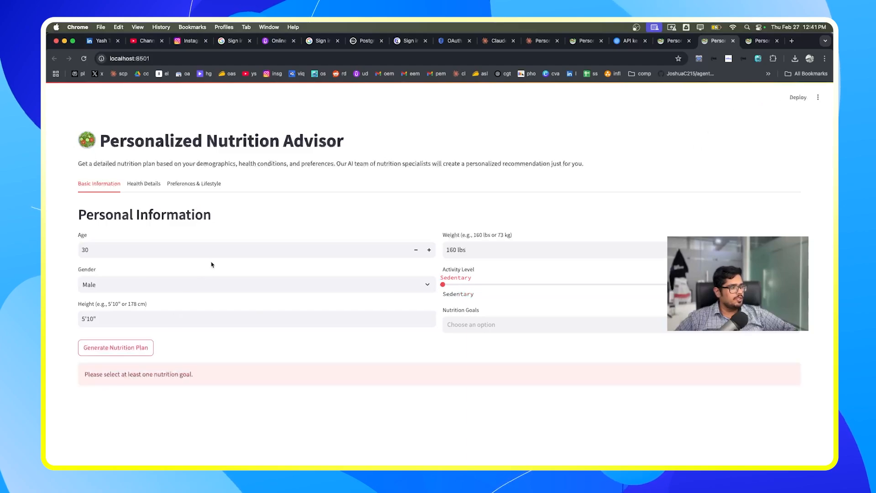
mouse_move(594, 233)
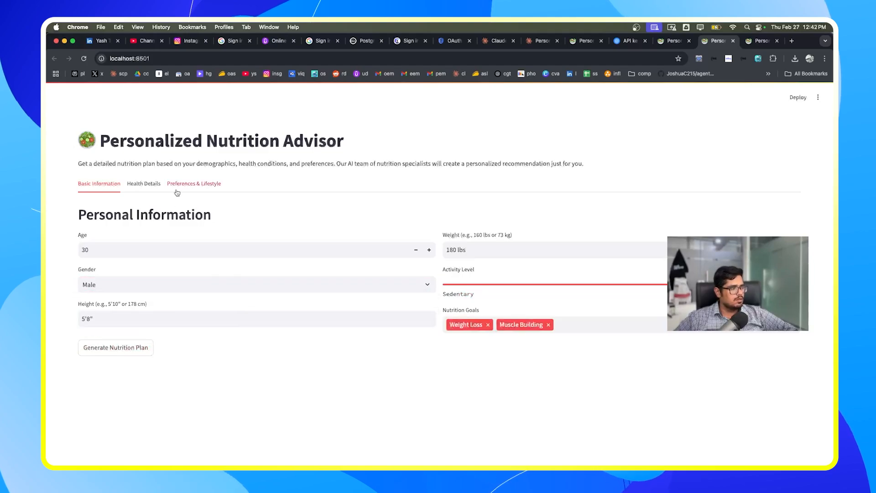
click(194, 184)
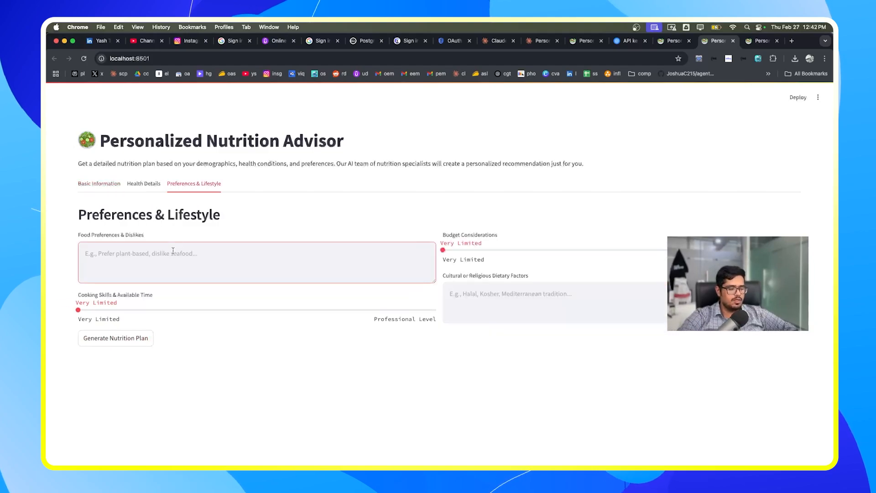
text(i like dark chocolat)
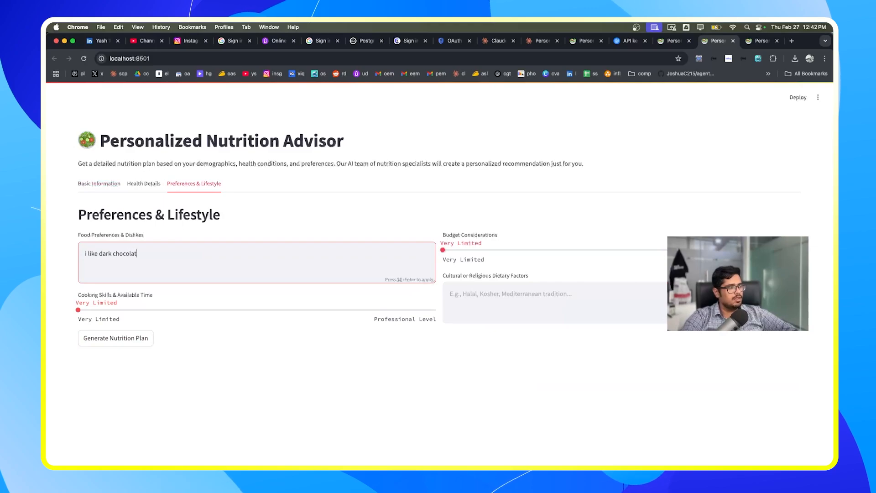
text(e, and prefer eating sandwitches)
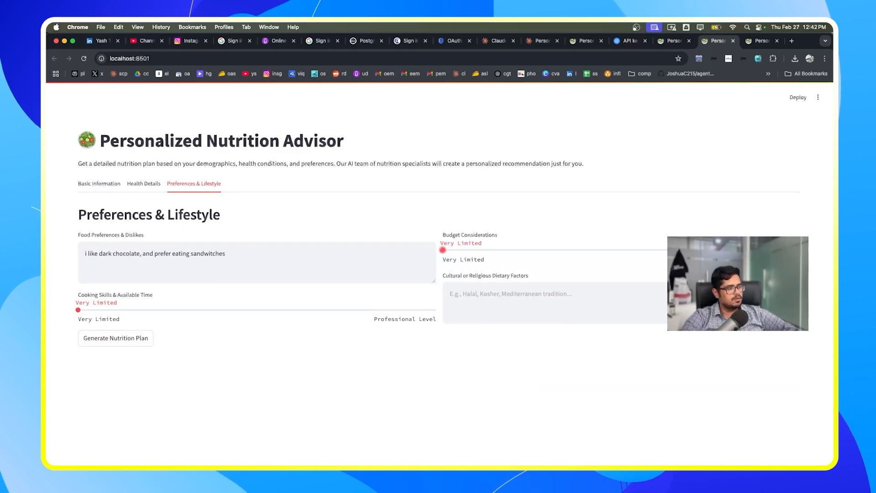
text(i'm from india)
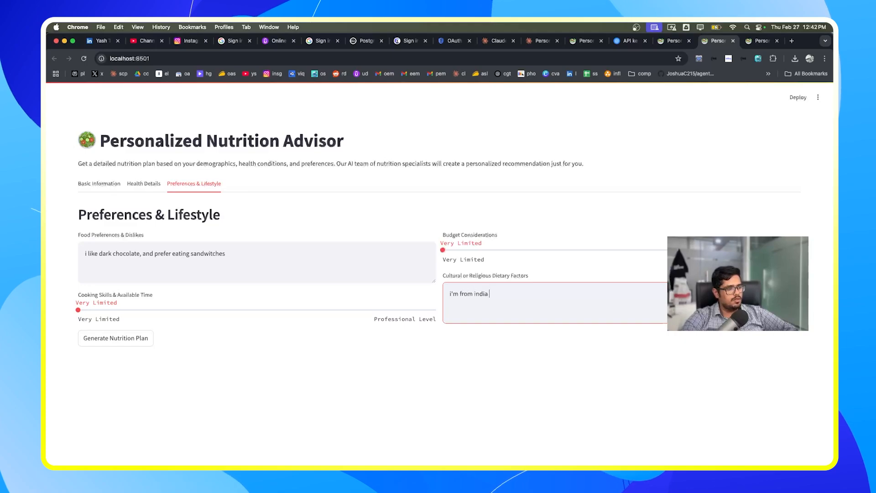
text(so keep availab)
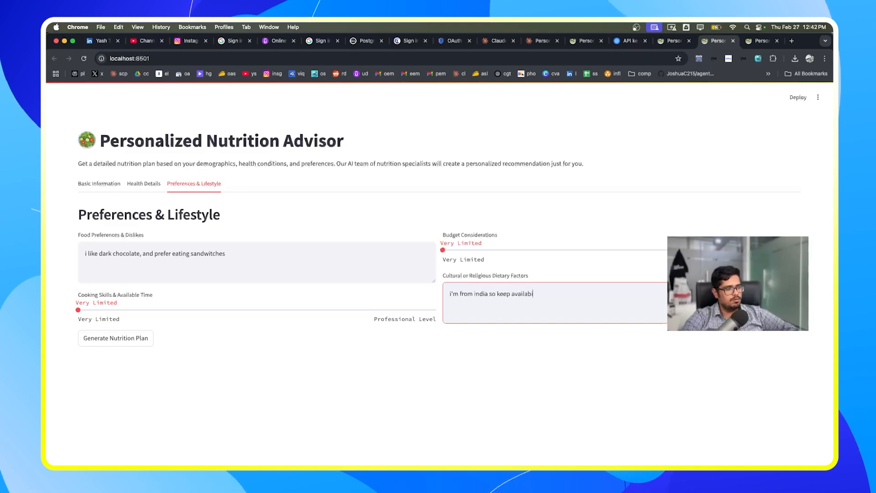
text(ility of food in mind)
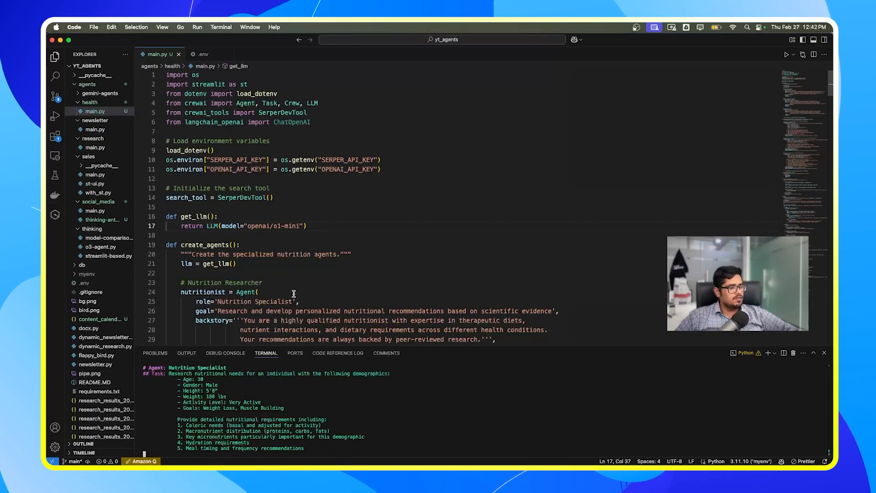
Step: Open thinking-ant-social-media-calendar.py after the o1-mini run fails with error 500
click(102, 219)
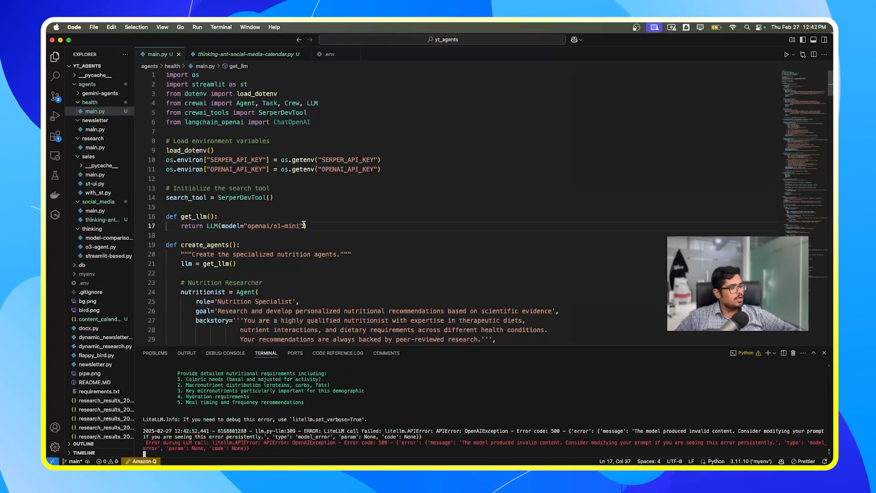
Step: Set get_llm's LLM to model "openai/o1-mini" with api_key from os.getenv
text(api_key=os.getenv("OPENAI_API_")))
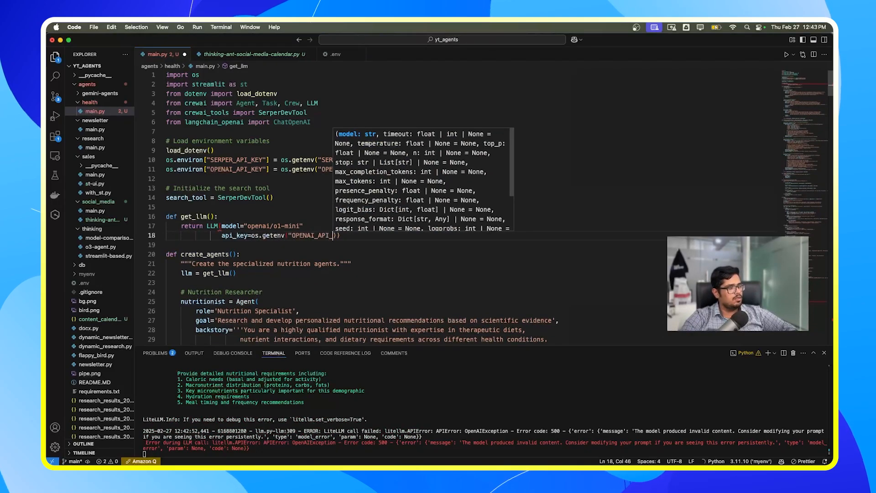
click(252, 55)
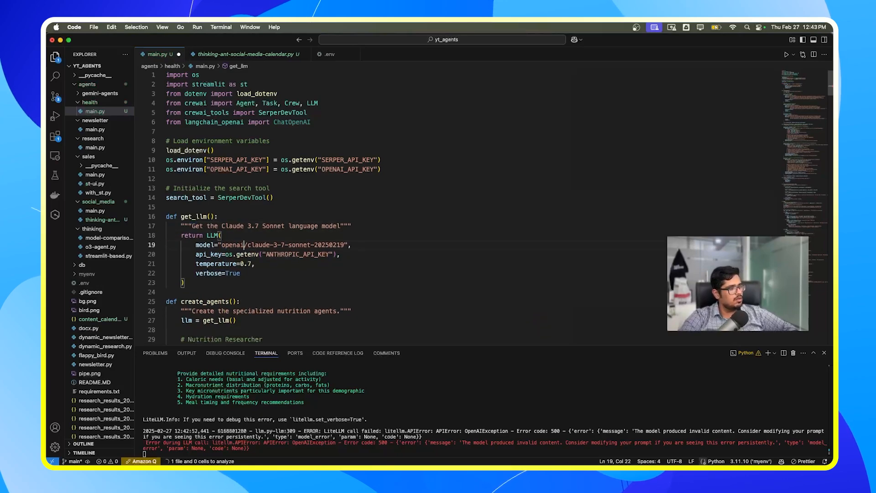
text(openai/o1-mini)
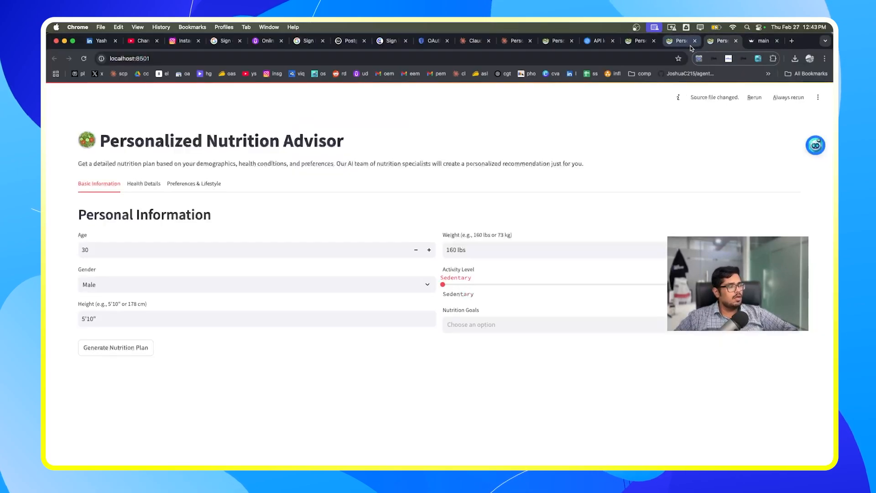
Step: In a fresh advisor session, enter "i'm from india so keep availability of food in mind"
click(194, 184)
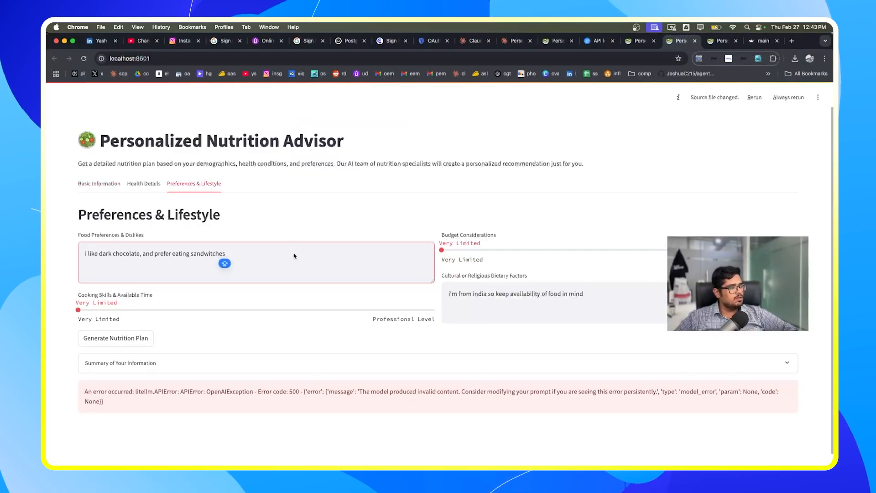
click(754, 97)
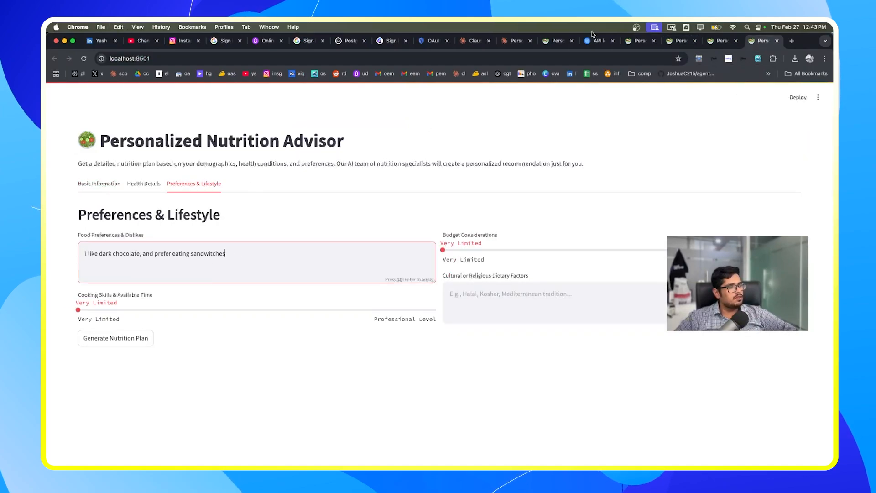
text(i'm from india so keep availability of food in mind)
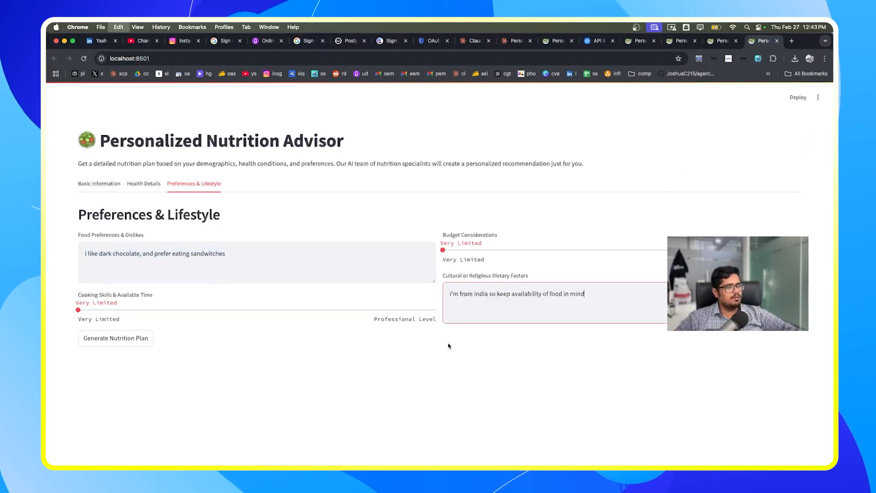
Step: Generate the plan, then add Weight Loss and another nutrition goal
click(99, 183)
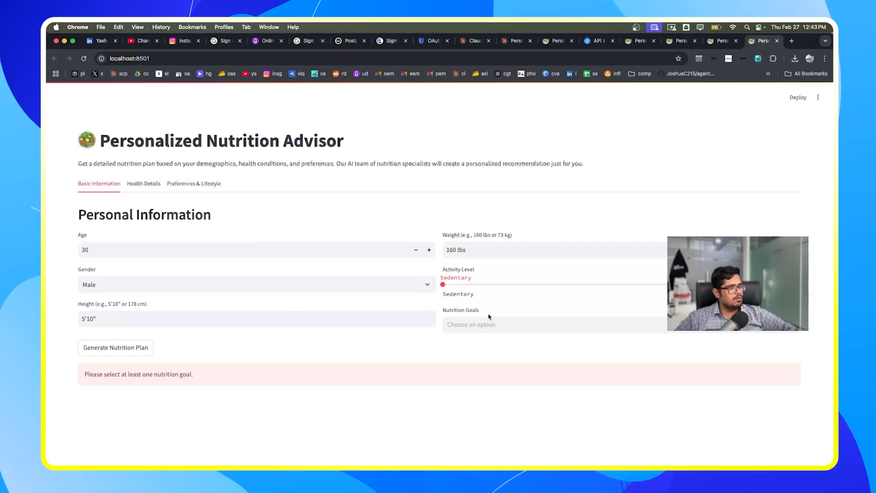
click(471, 324)
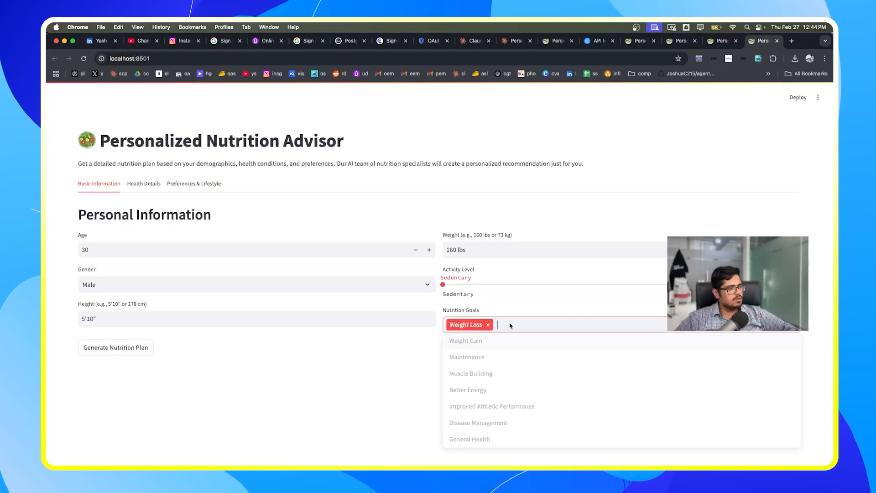
click(471, 374)
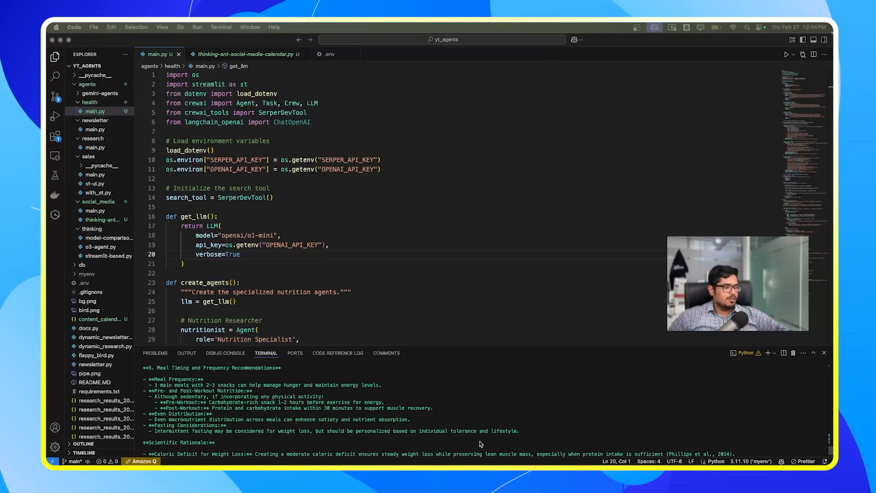
Step: Scroll the terminal output up to the nutrition profile start and back down
scroll(up, 3)
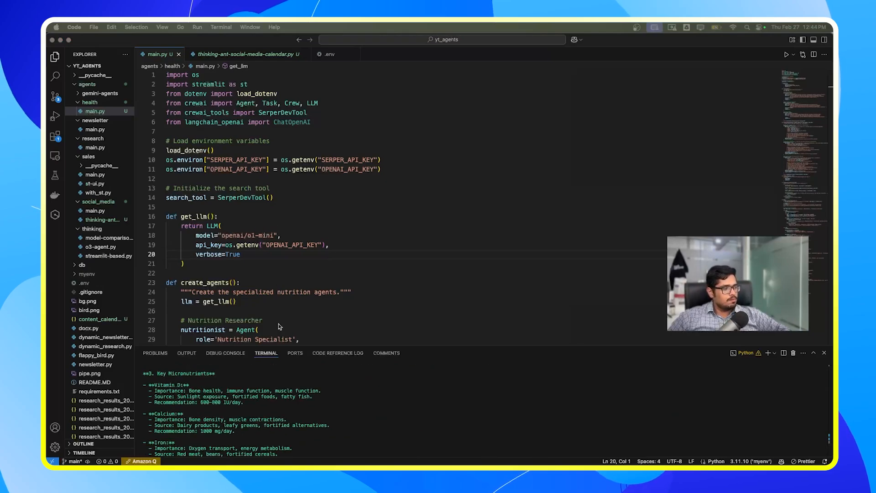
scroll(up, 3)
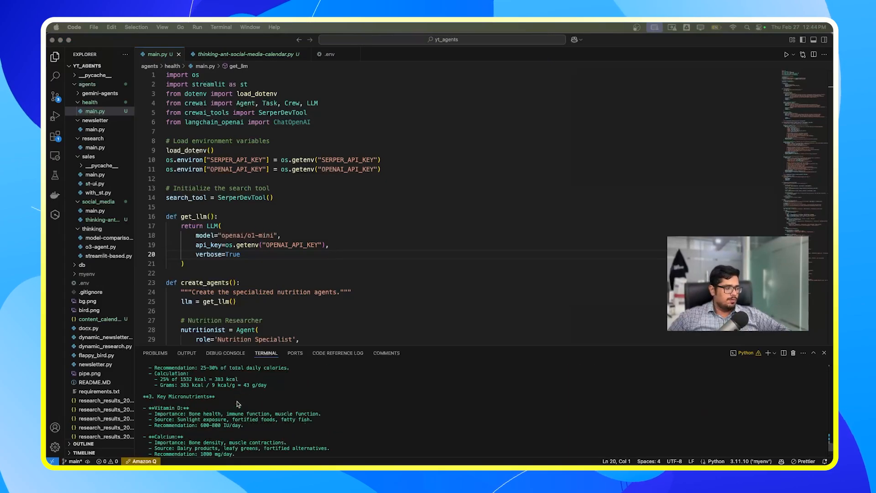
scroll(up, 3)
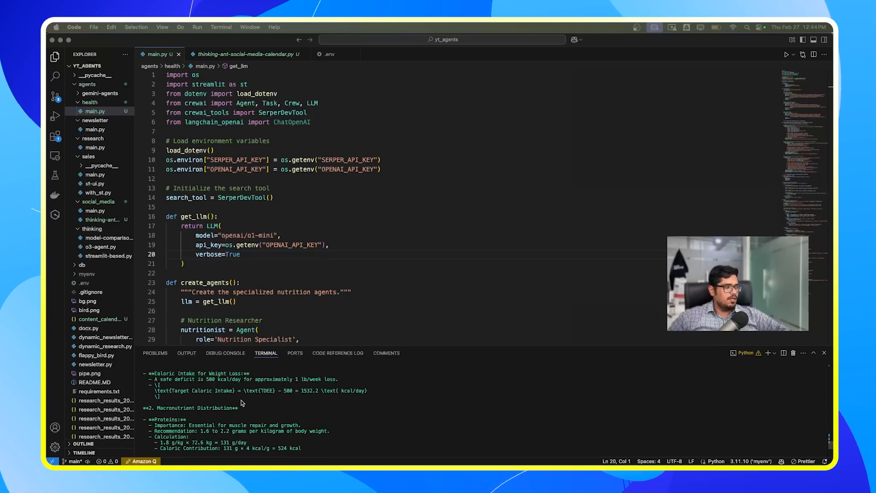
scroll(up, 3)
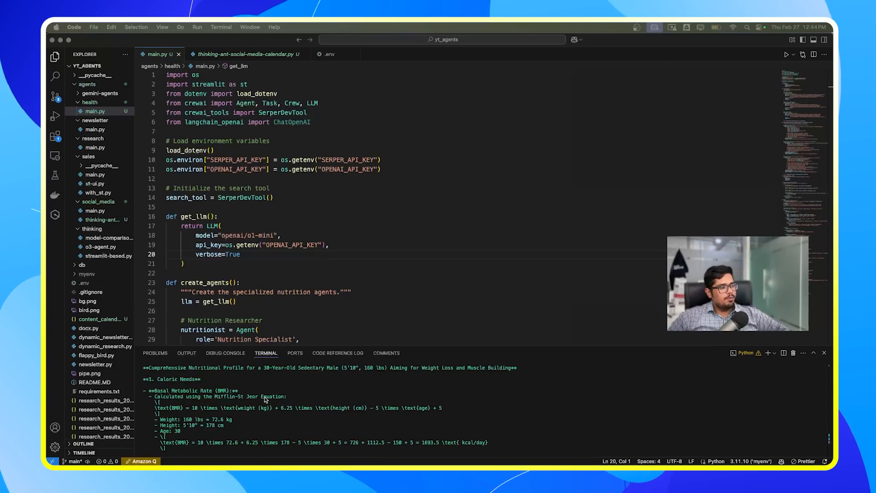
scroll(down, 3)
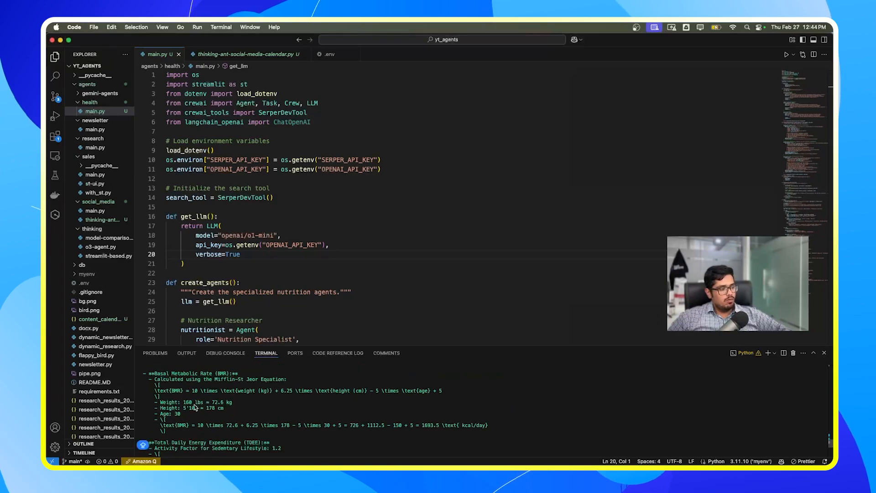
scroll(down, 3)
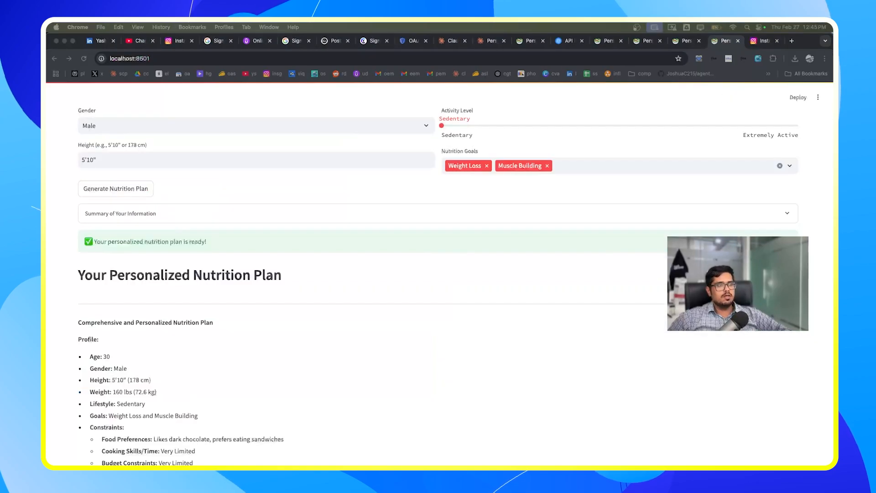
scroll(down, 3)
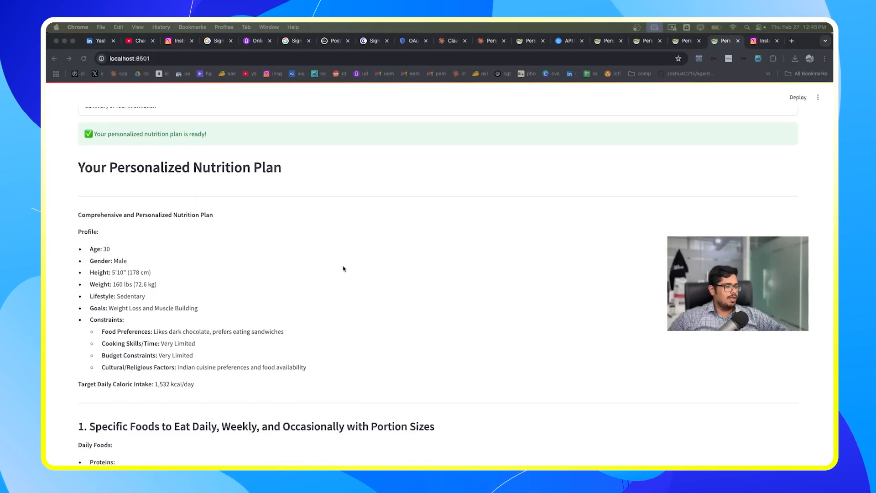
scroll(down, 3)
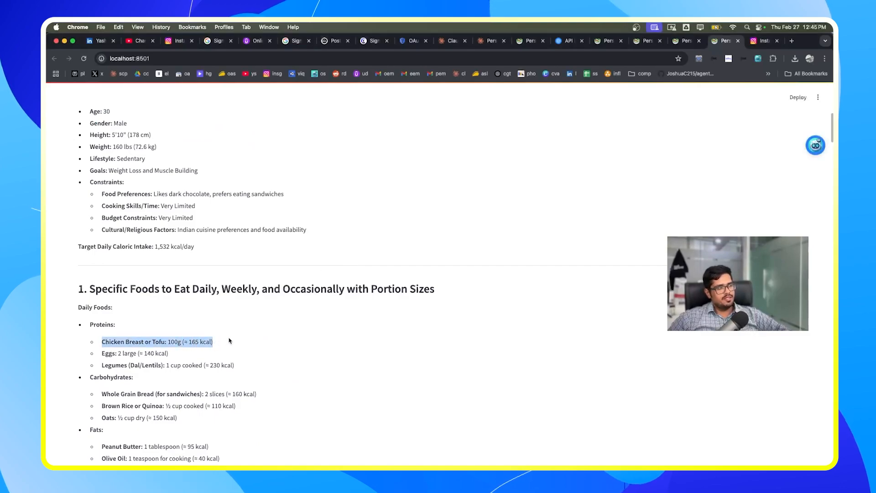
scroll(up, 3)
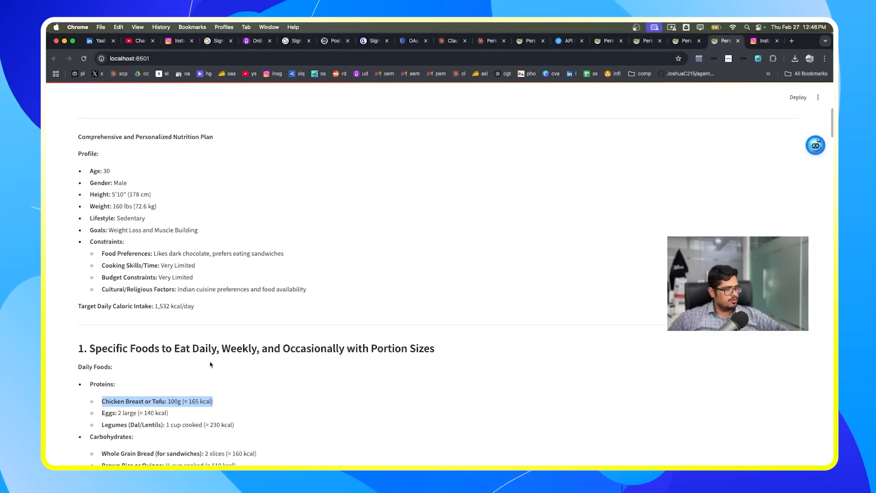
scroll(down, 3)
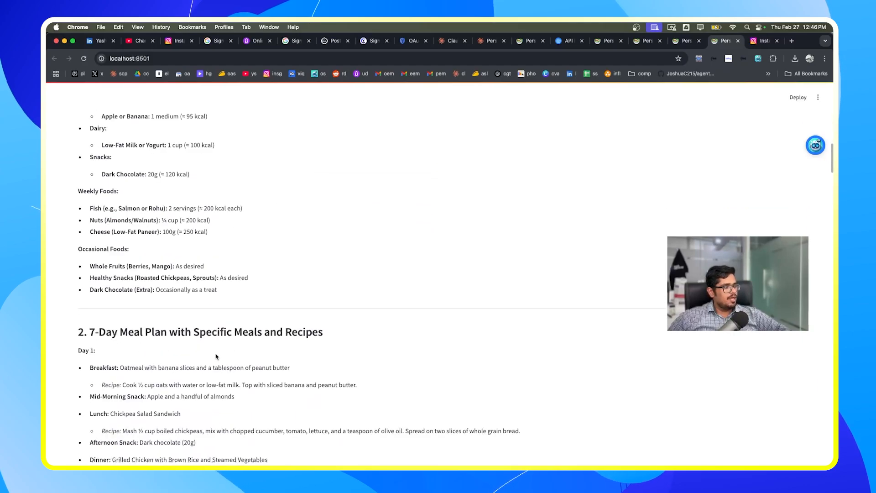
scroll(up, 3)
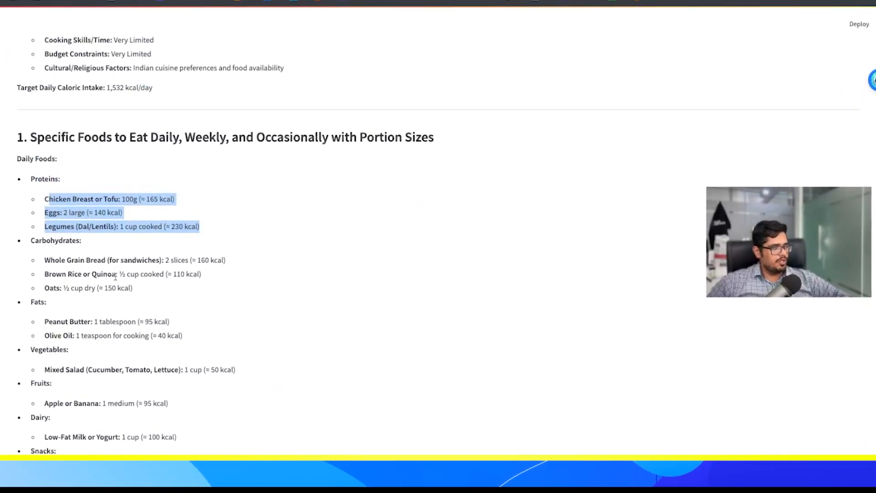
scroll(up, 3)
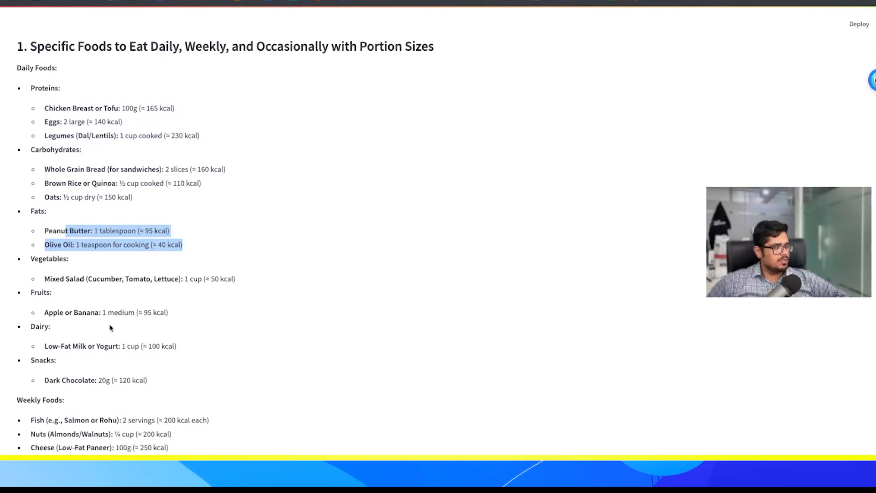
scroll(down, 3)
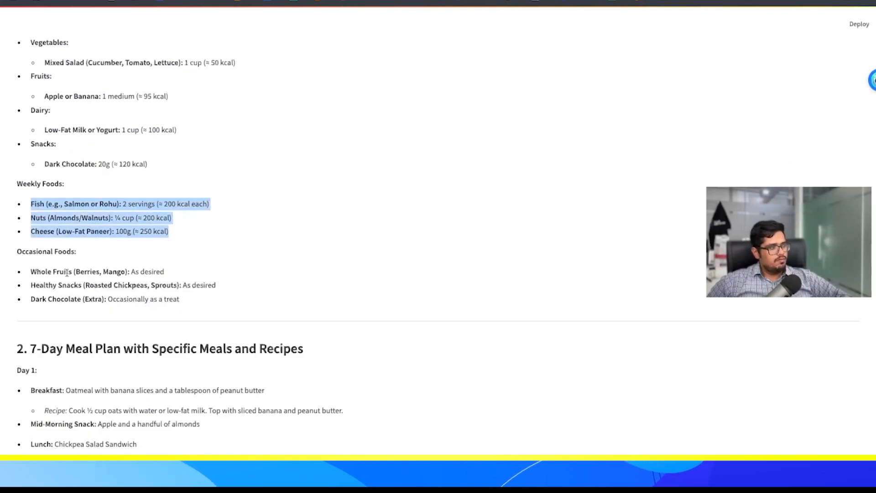
scroll(down, 3)
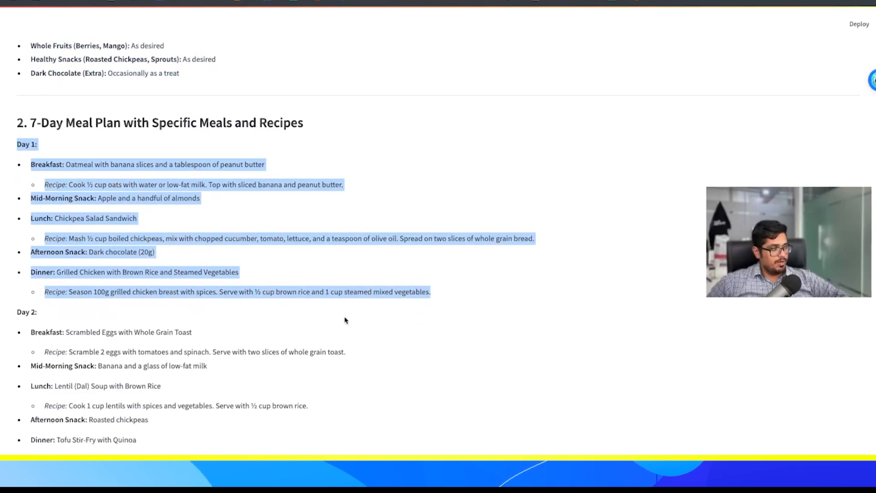
scroll(down, 3)
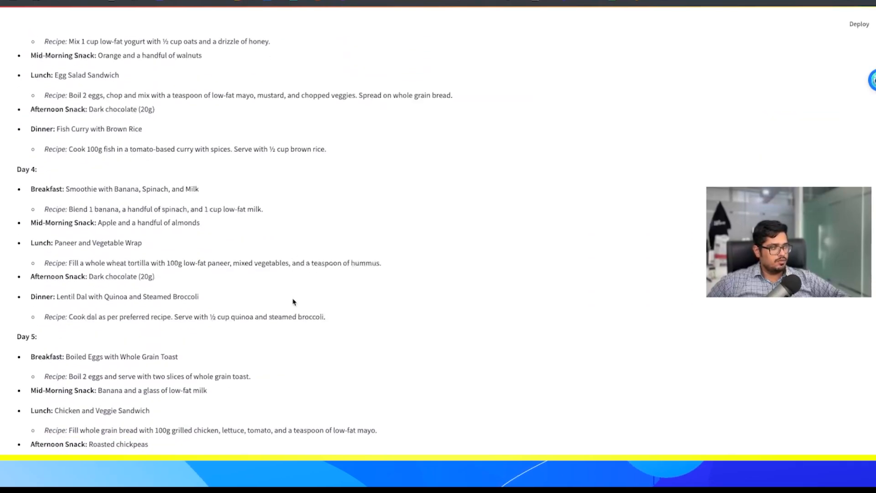
scroll(down, 3)
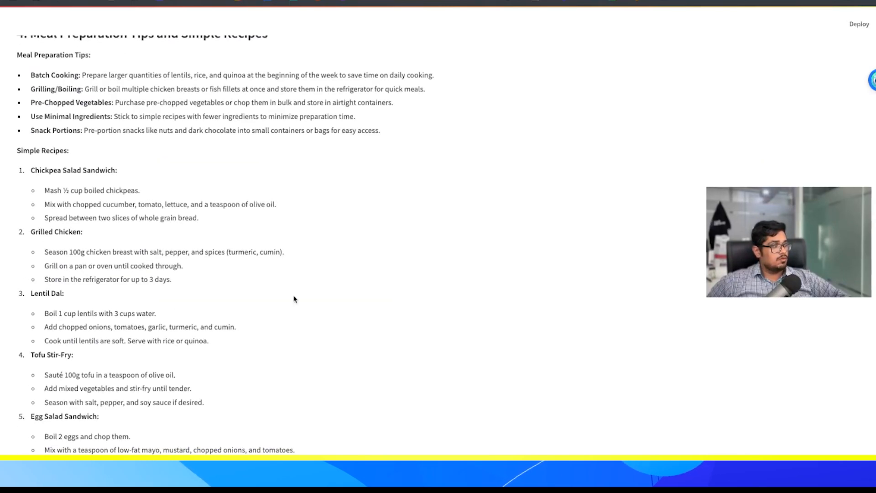
scroll(up, 3)
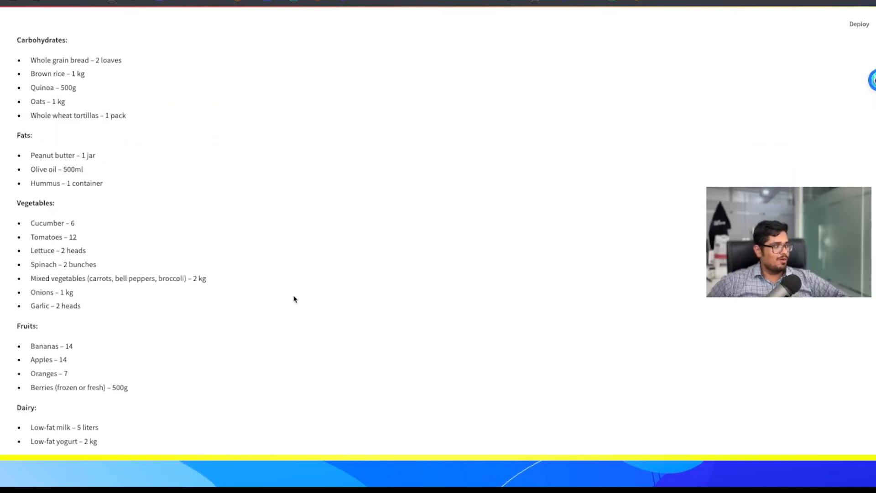
scroll(down, 3)
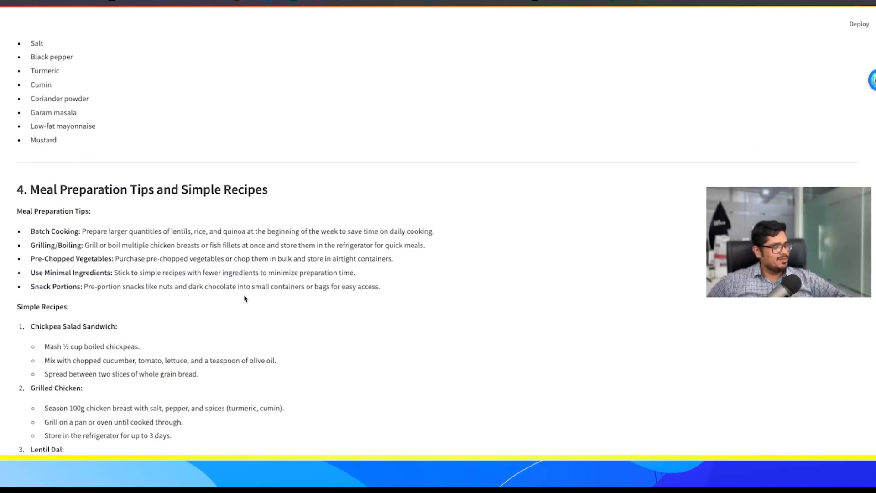
scroll(down, 3)
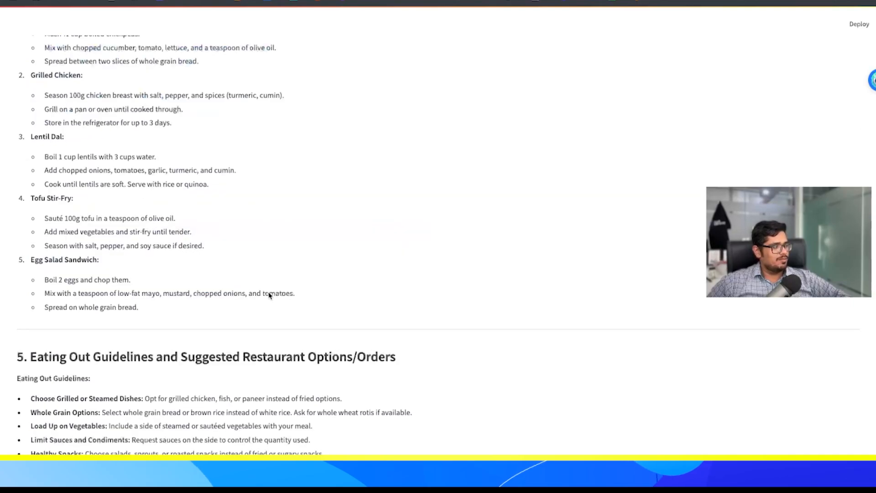
scroll(up, 3)
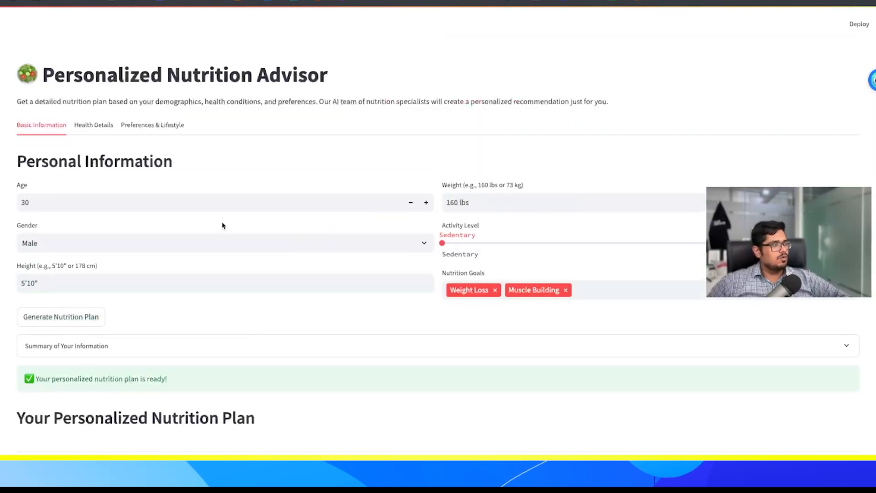
Step: Check the empty Food Allergies field under Health Details, then show Preferences & Lifestyle
click(93, 124)
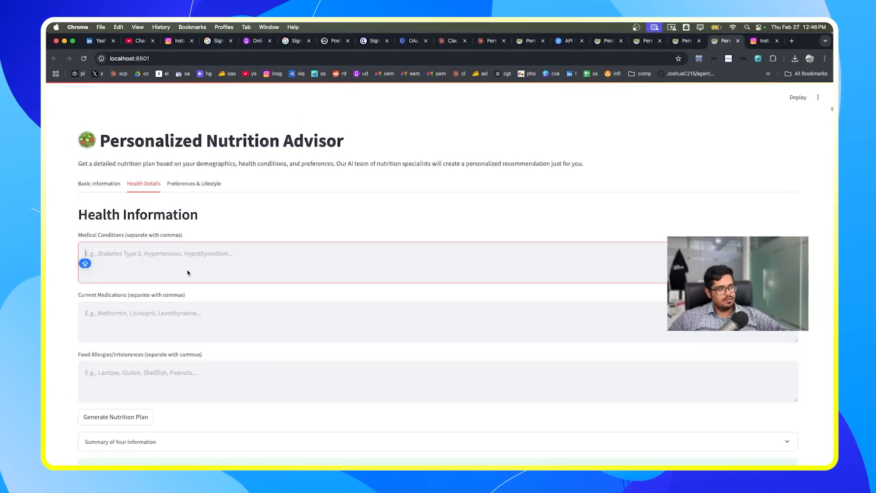
mouse_move(123, 264)
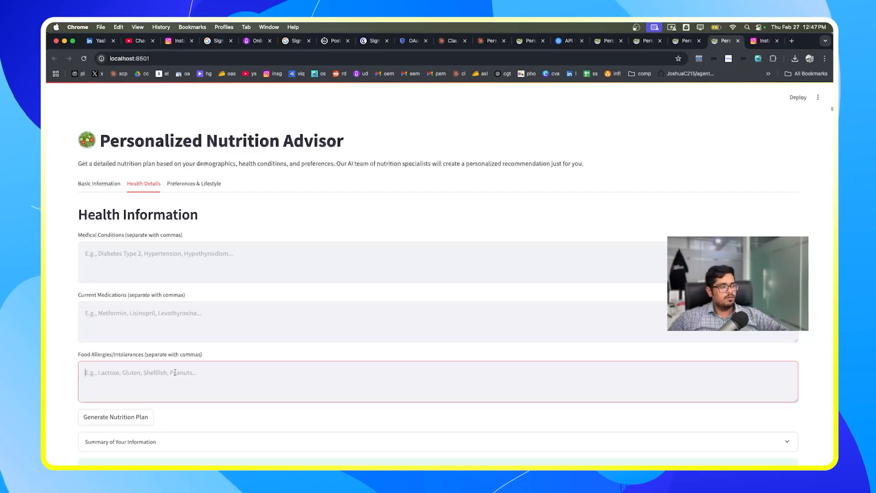
click(116, 417)
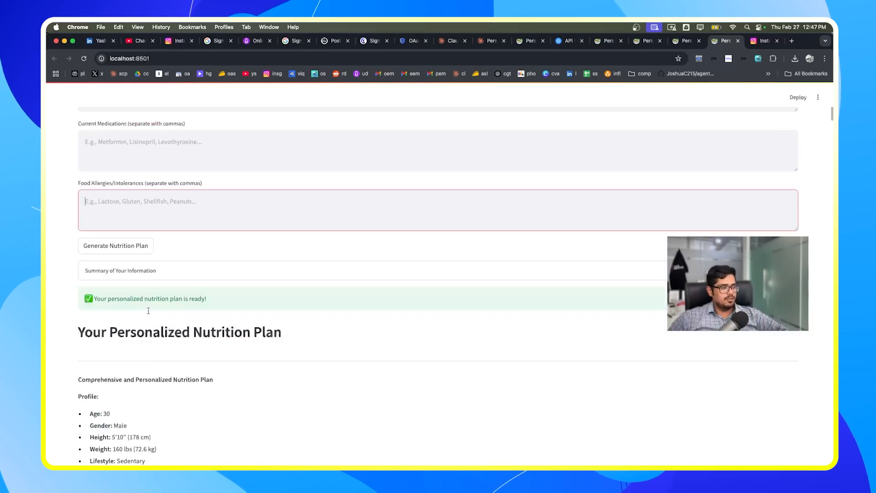
scroll(up, 3)
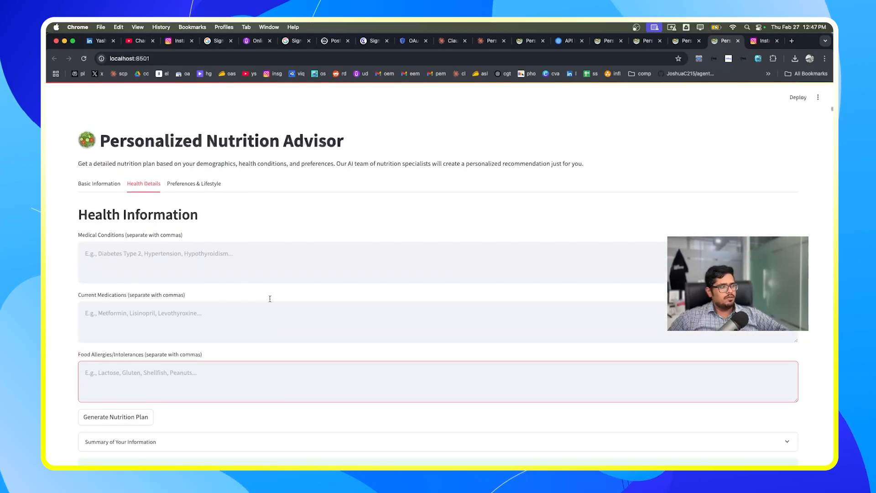
click(194, 183)
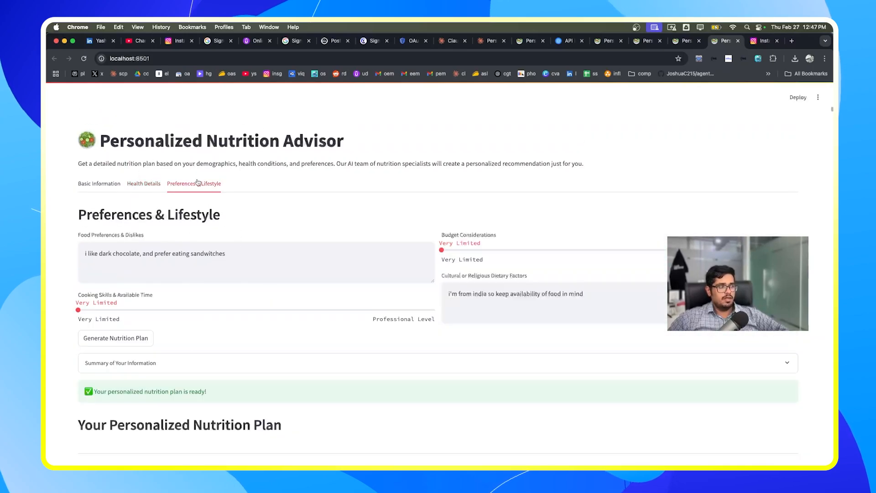